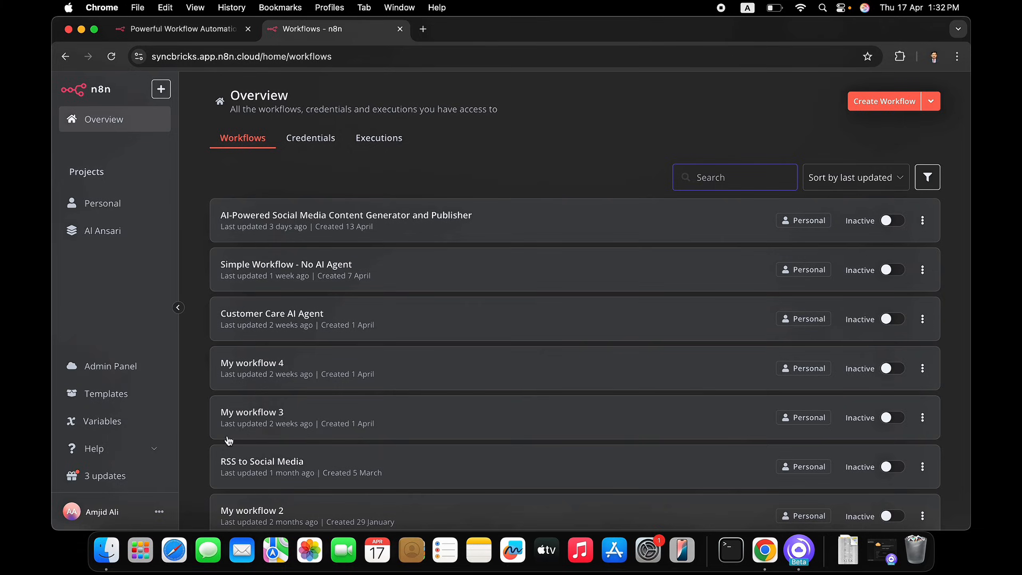
Check the release notes for recent n8n versions from the account menu.
click(158, 512)
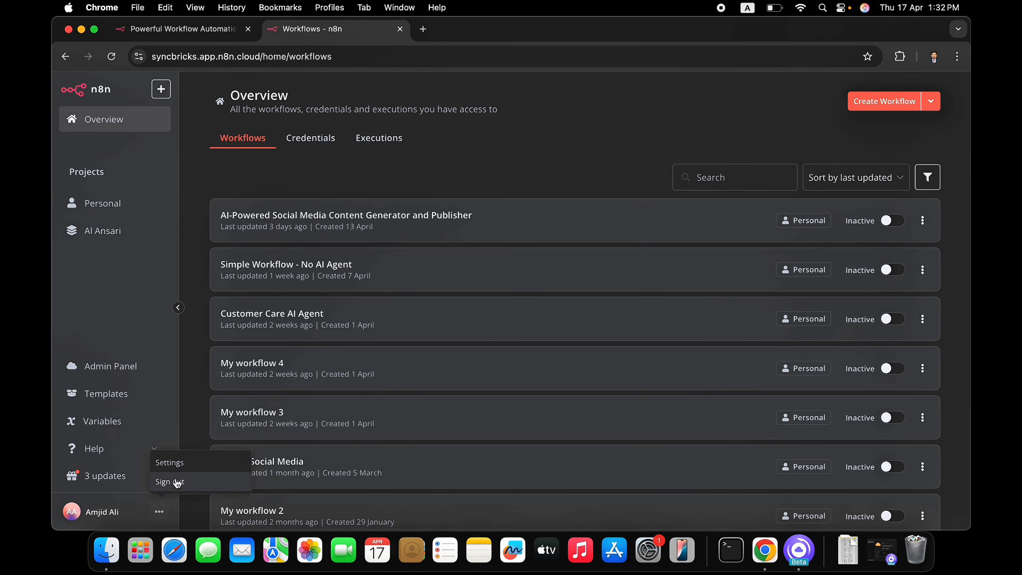
click(104, 475)
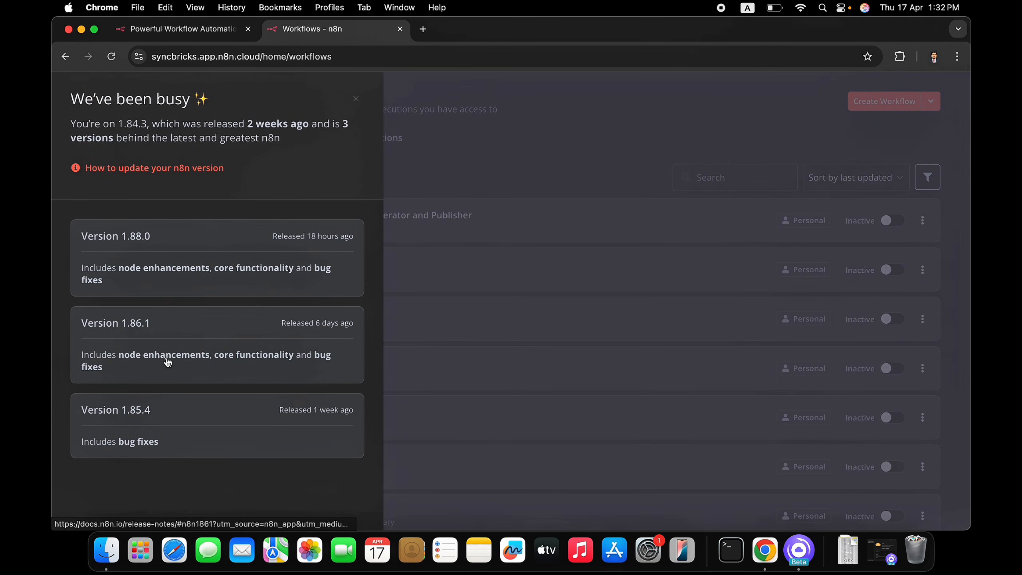
mouse_move(139, 254)
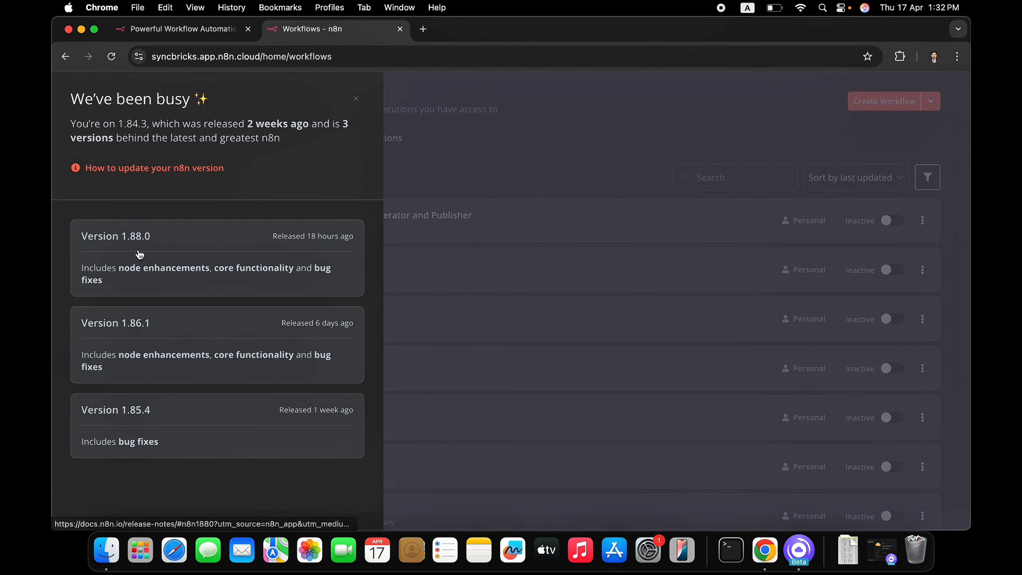
click(356, 98)
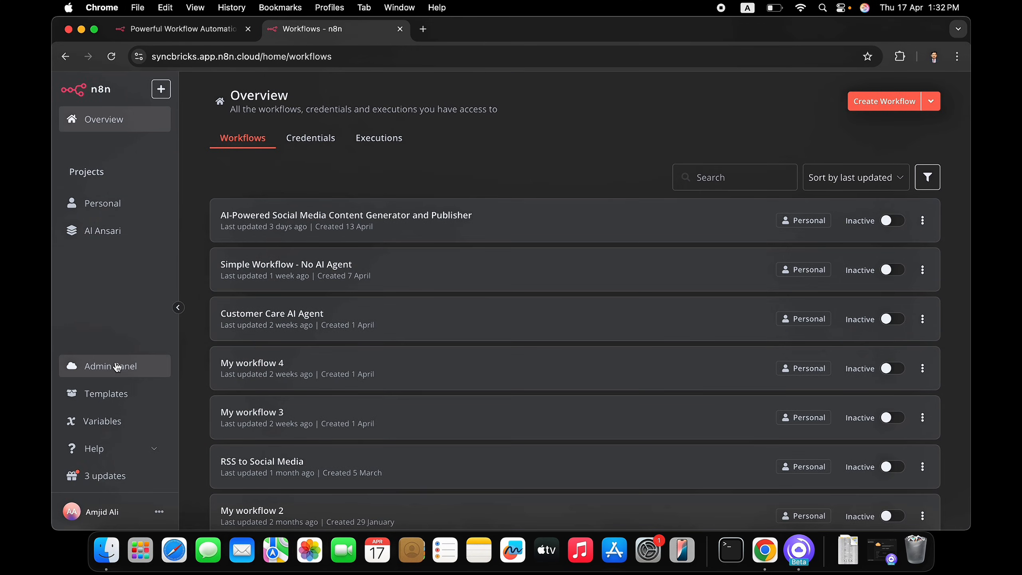
In the Admin Panel set the n8n version to 1.88.0 (Latest Stable), save, and reopen the workspace.
click(109, 366)
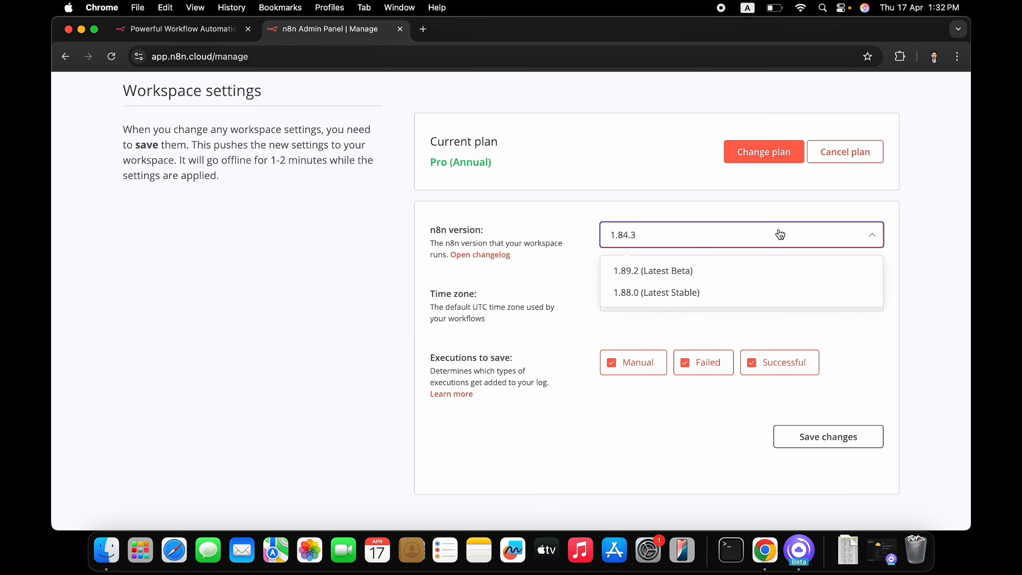
click(655, 292)
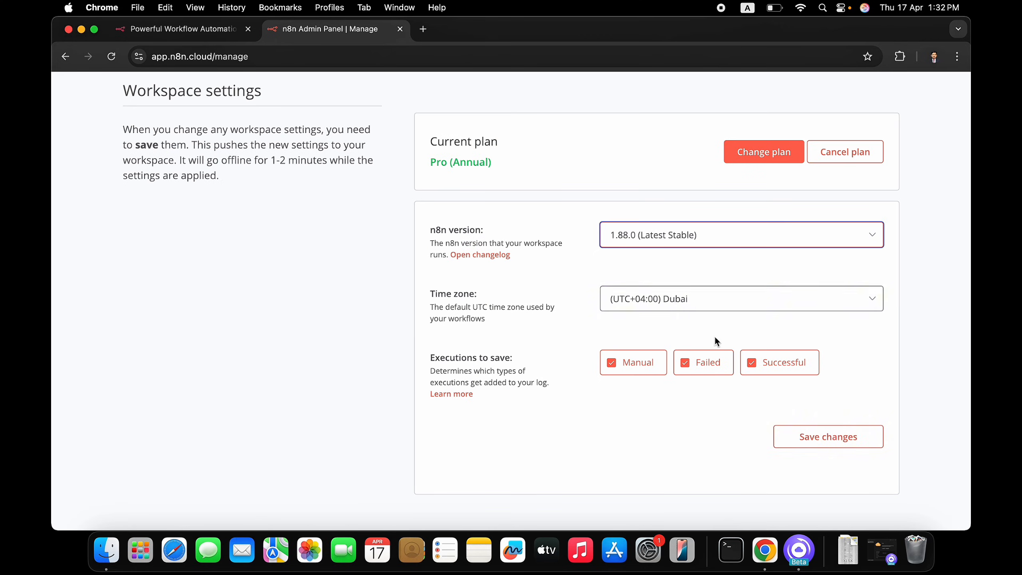
click(828, 436)
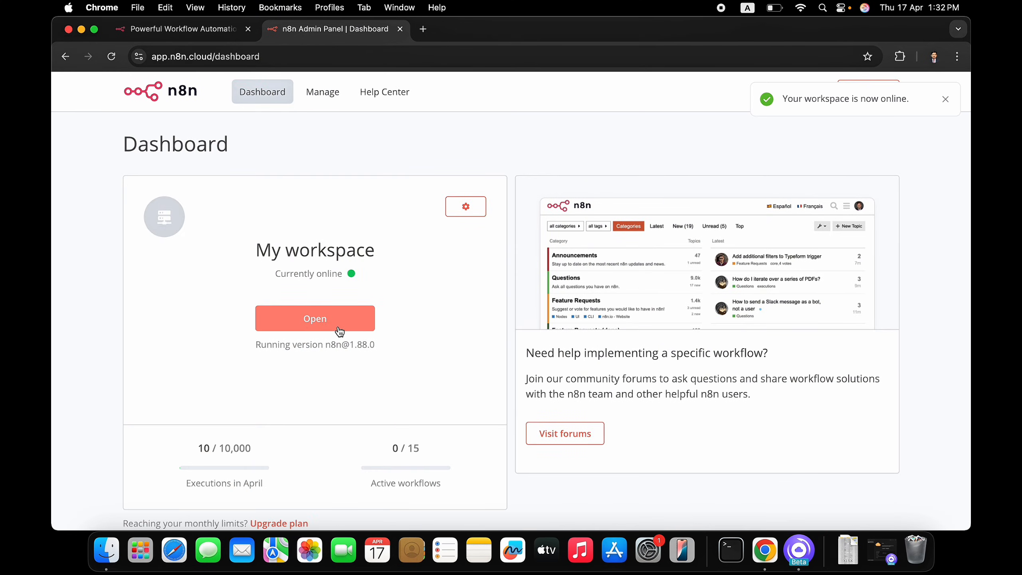
click(315, 317)
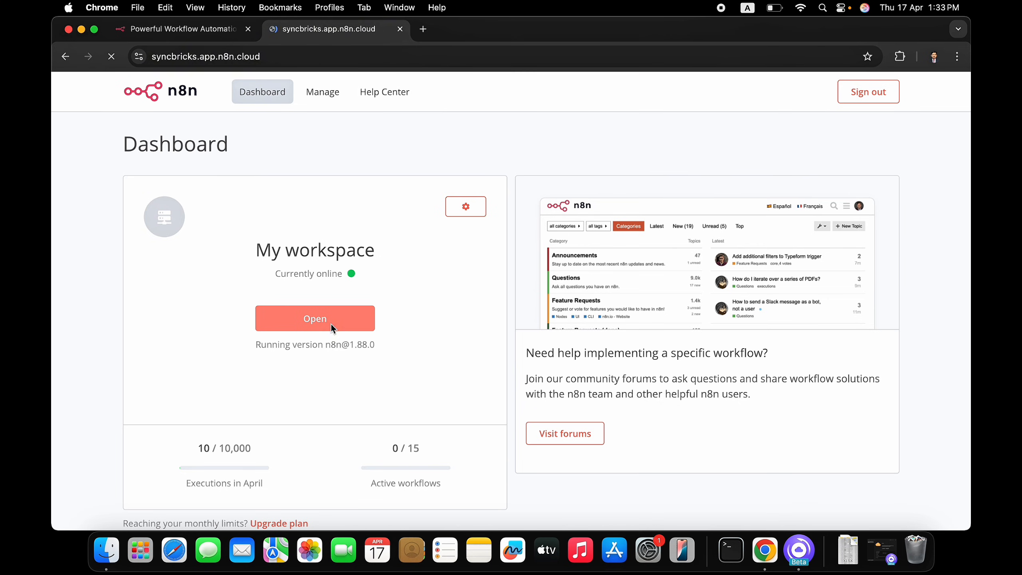
click(315, 318)
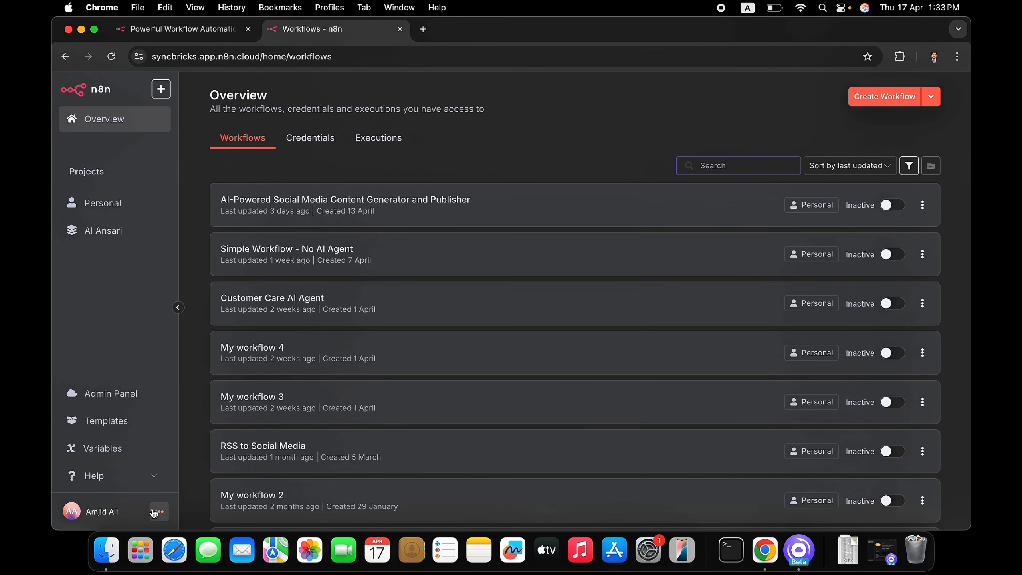
click(114, 472)
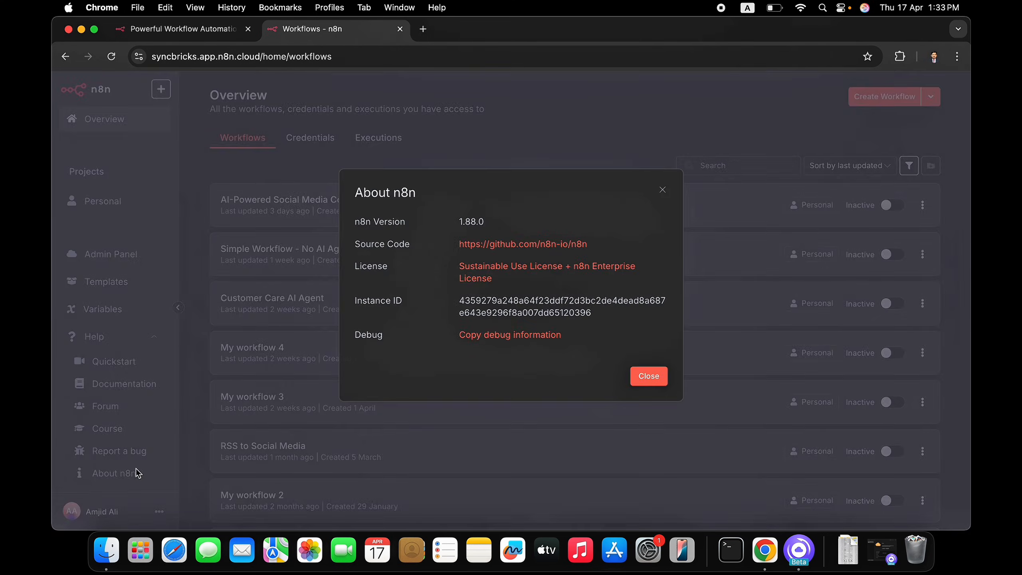
click(647, 376)
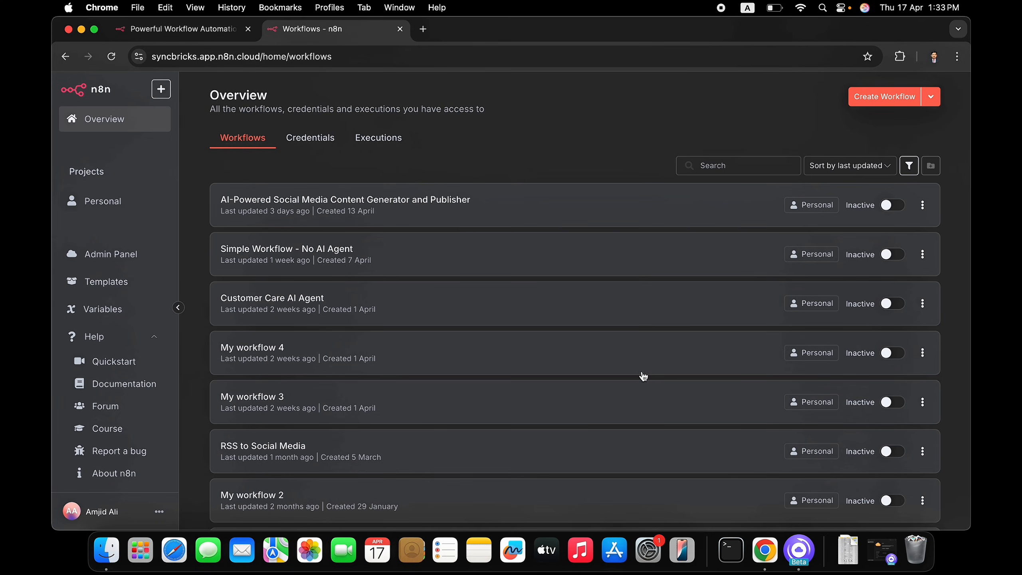
mouse_move(908, 80)
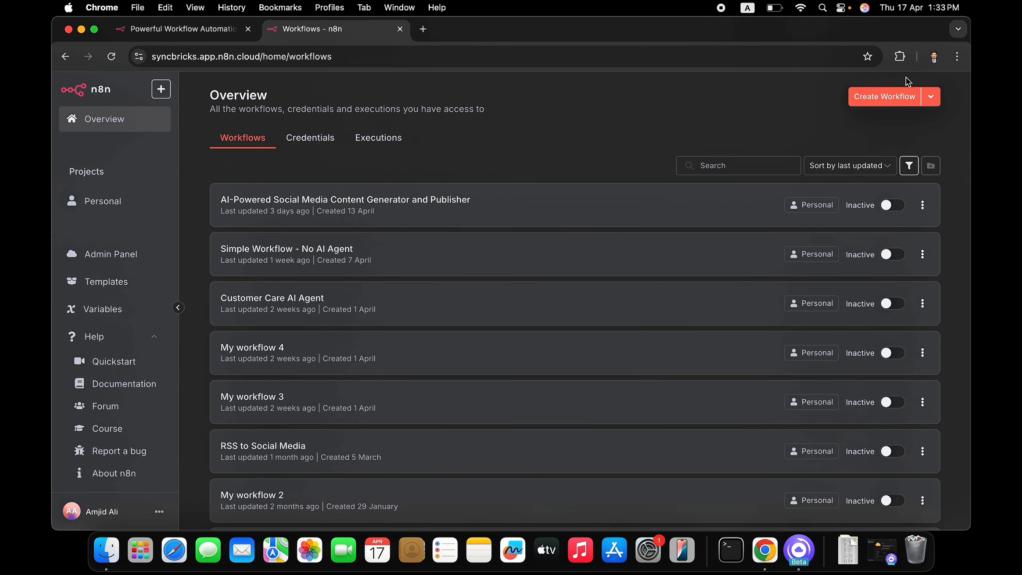
Create a new blank workflow and bring up its trigger list.
click(884, 96)
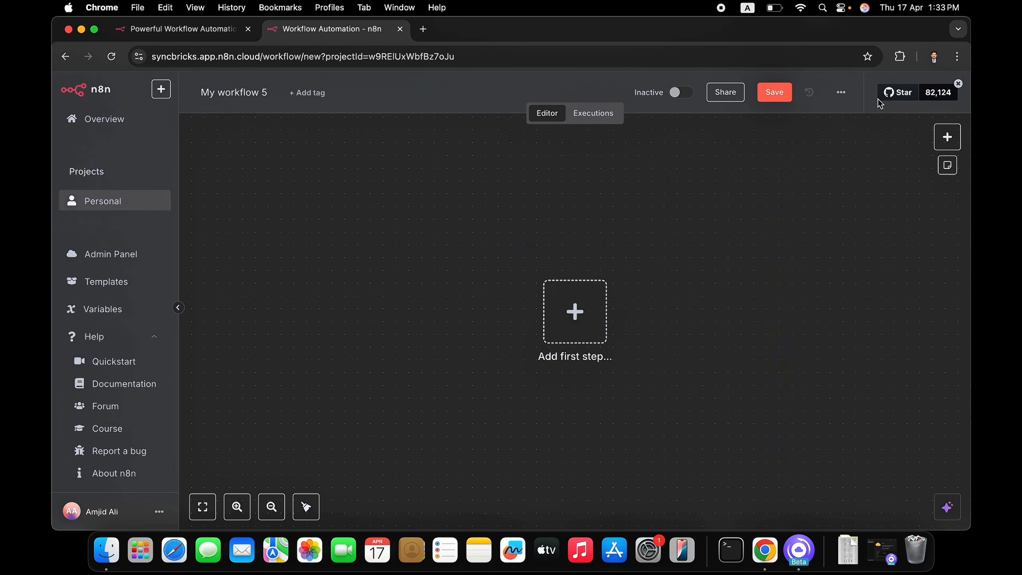
click(574, 310)
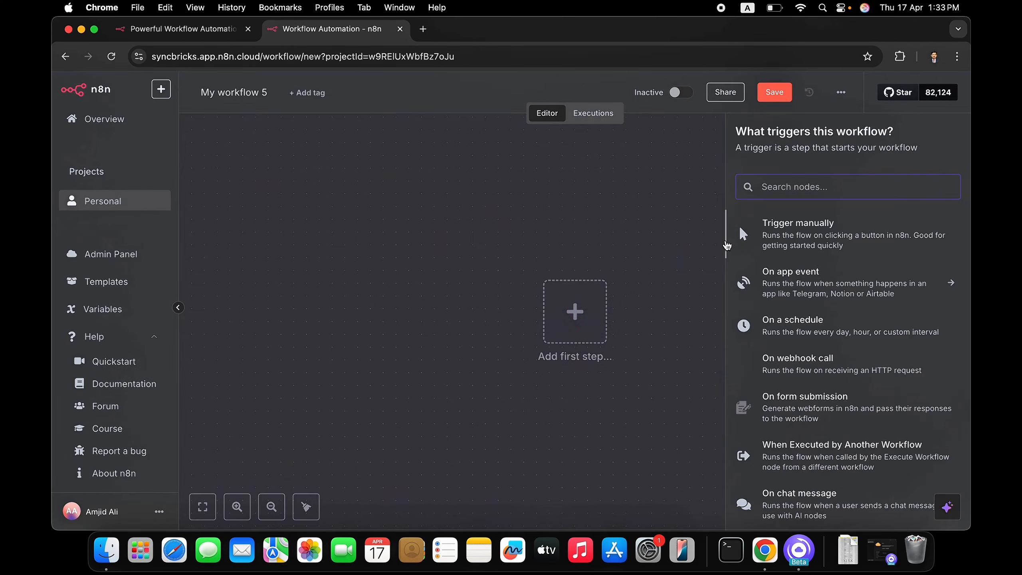
Add an MCP Server Trigger found by searching 'mcp'.
text(mcp)
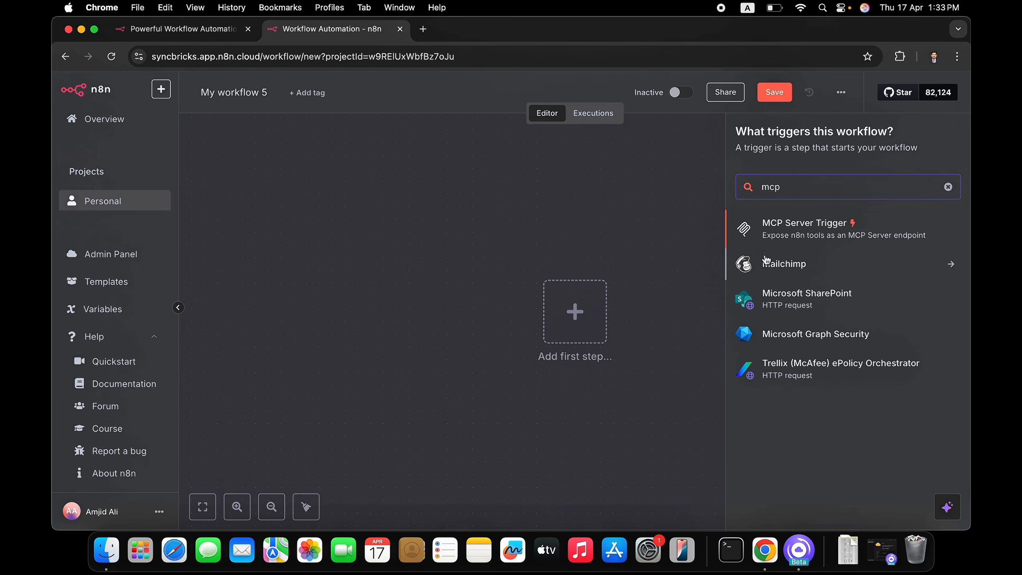
click(804, 229)
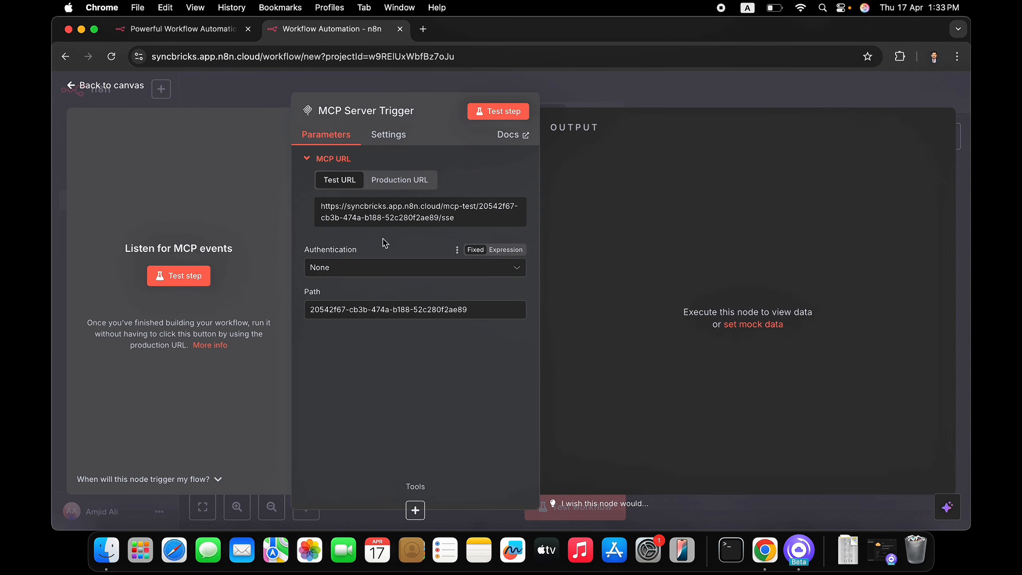
mouse_move(409, 229)
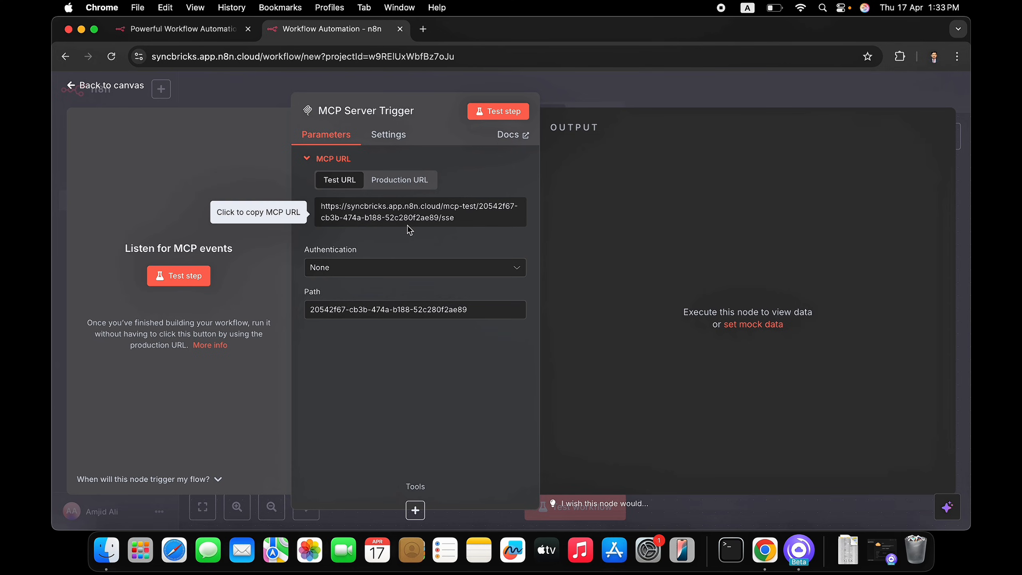
mouse_move(373, 230)
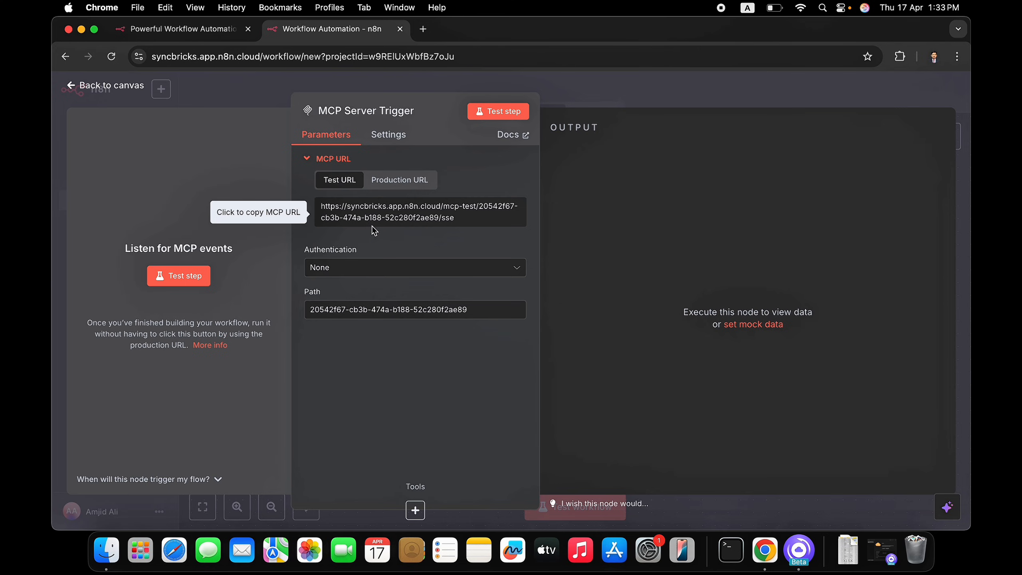
mouse_move(540, 277)
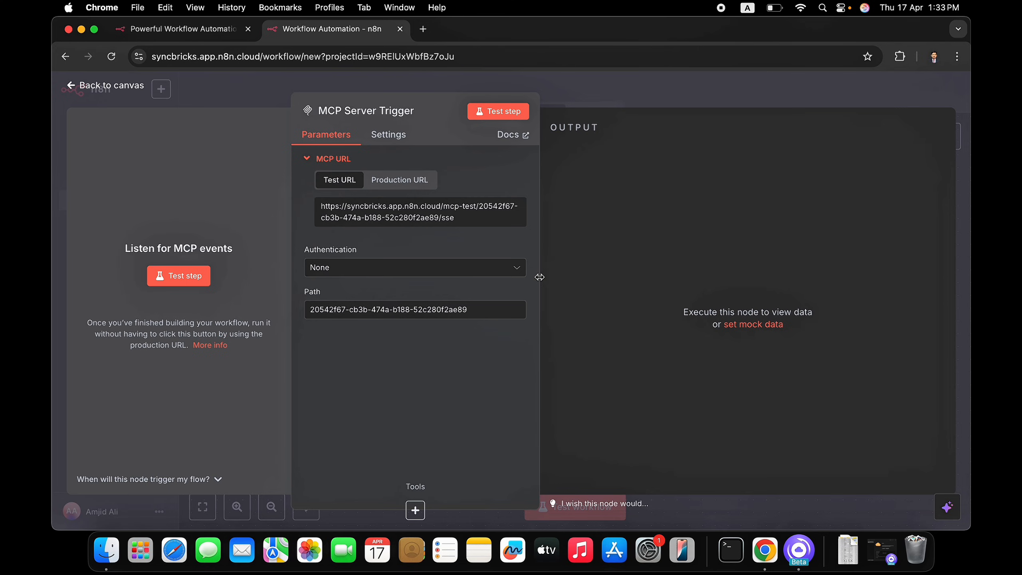
mouse_move(413, 230)
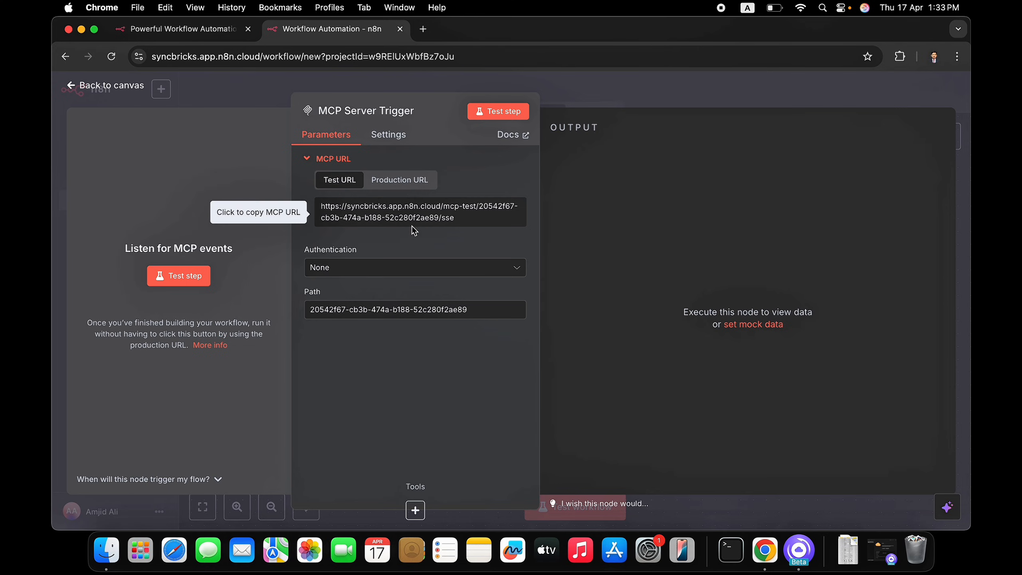
mouse_move(415, 238)
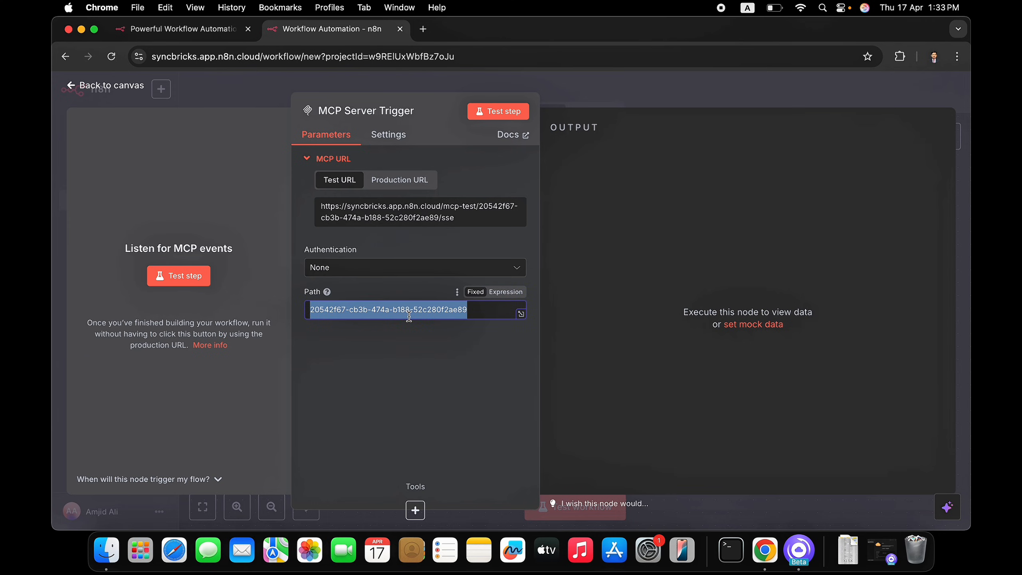
Set the trigger's Path to 'tutoiral-mcp-server' and return to the canvas.
text(tutoiral)
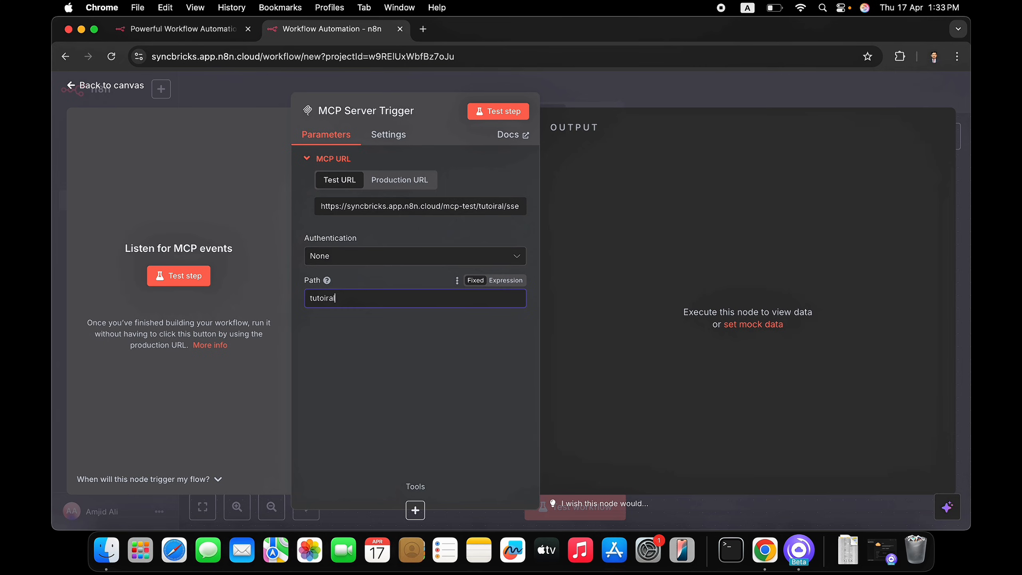
text(-mcp)
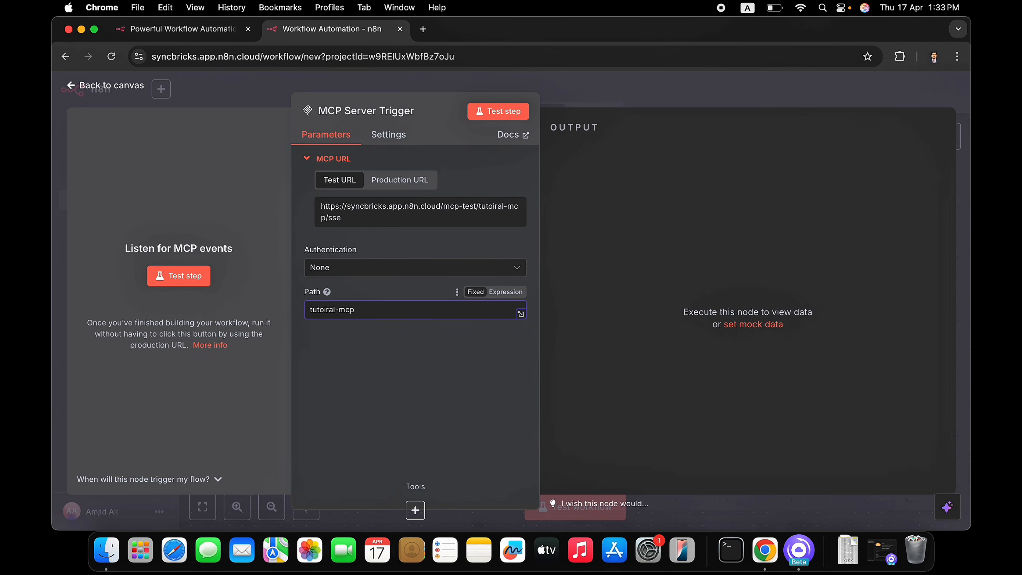
text(-server)
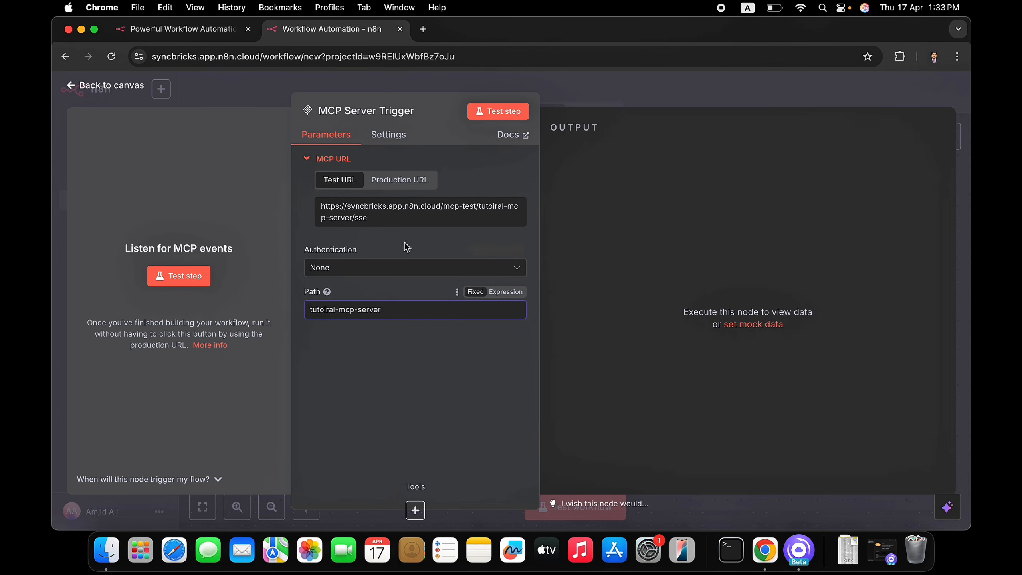
click(111, 86)
text(cale)
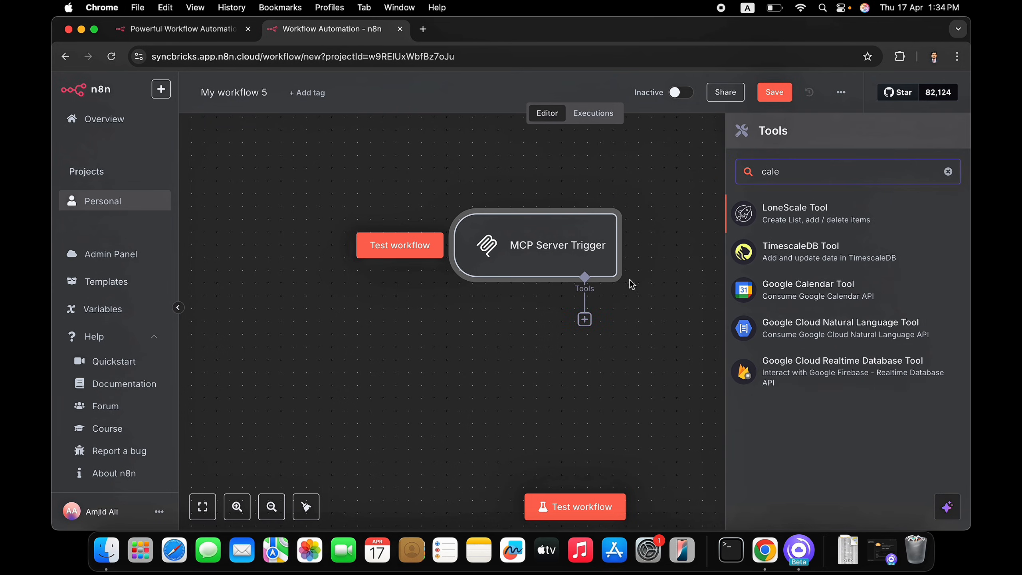
Attach a Calculator tool to the MCP Server Trigger and remove the extra Google Calendar tool.
click(807, 289)
text(c)
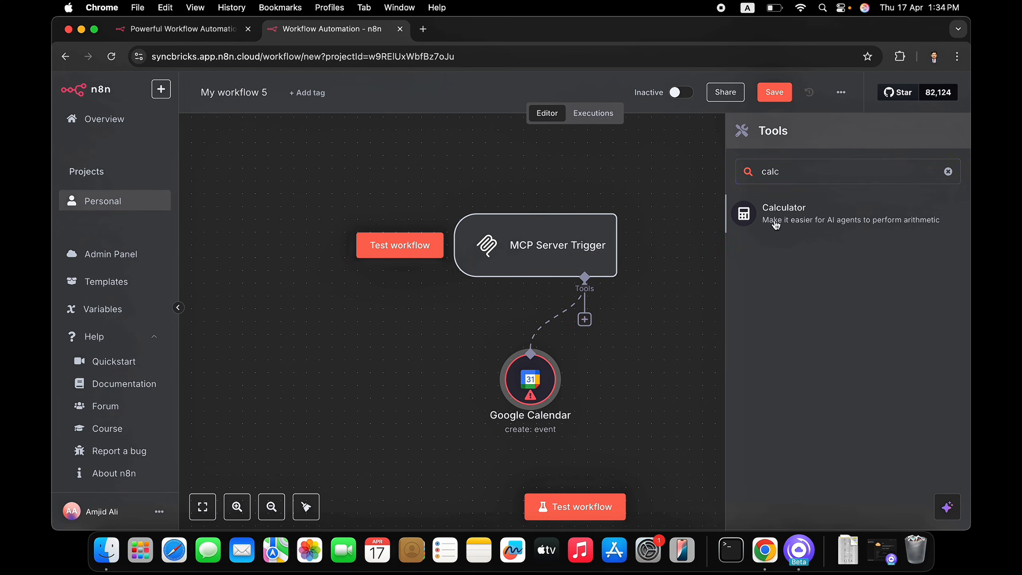
click(783, 214)
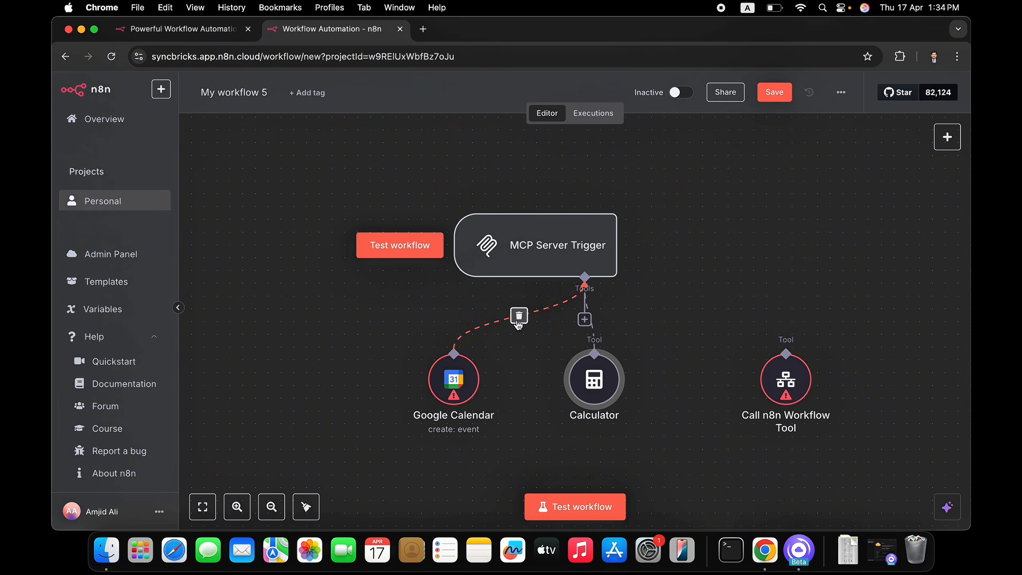
click(534, 245)
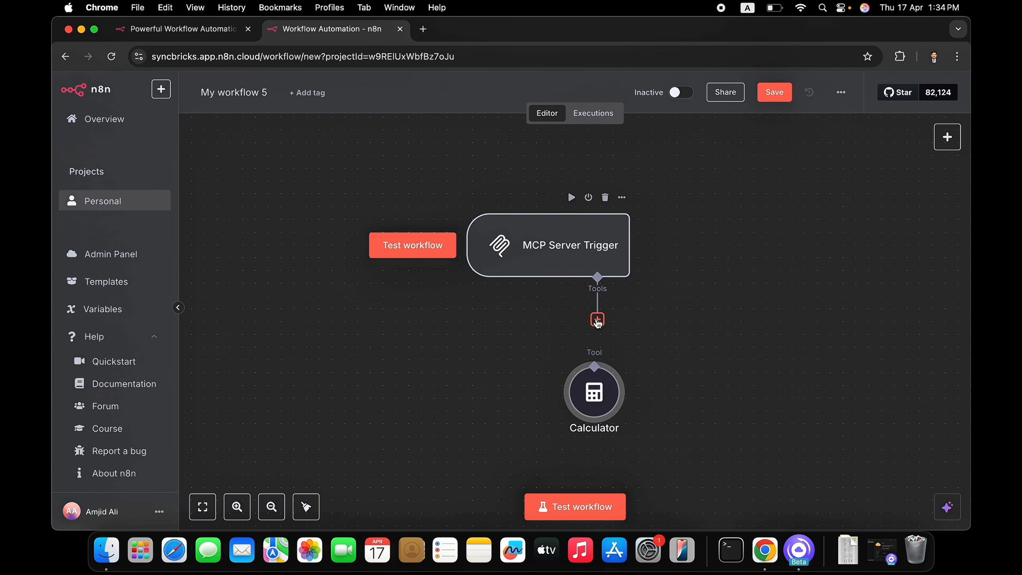
Browse the Tools catalogue from the trigger's Tools connector without adding another tool.
click(597, 319)
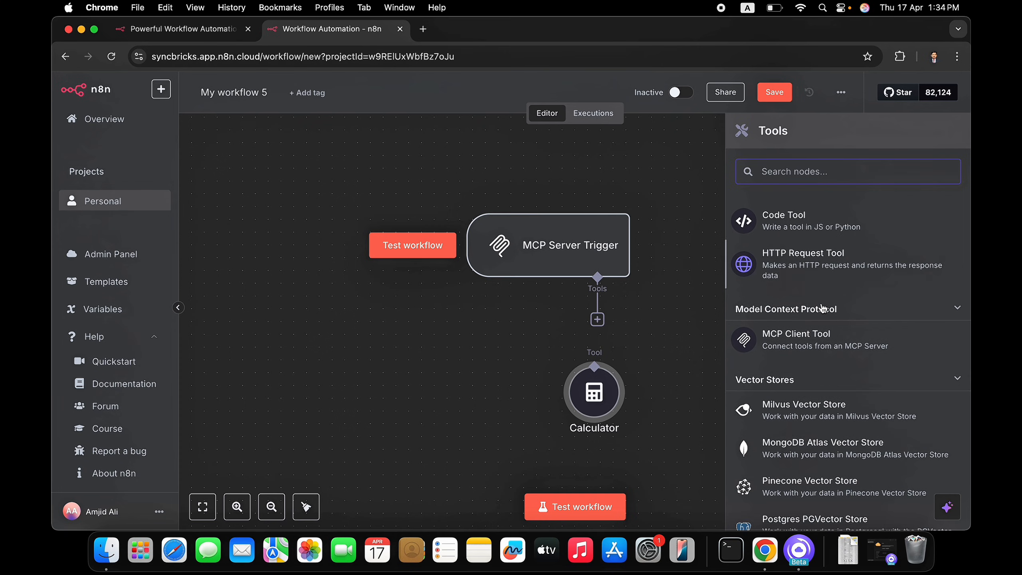
scroll(down, 3)
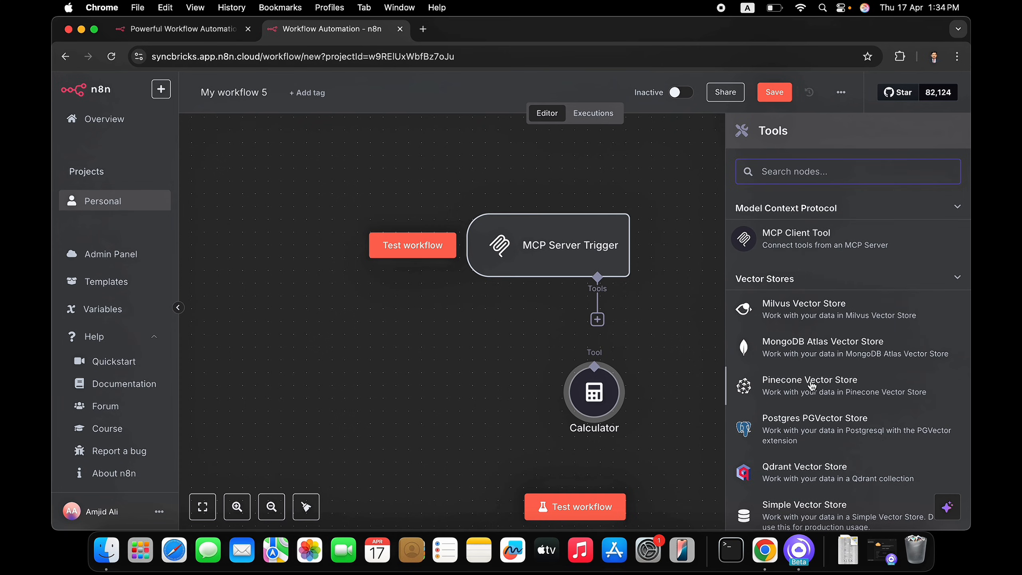
scroll(down, 3)
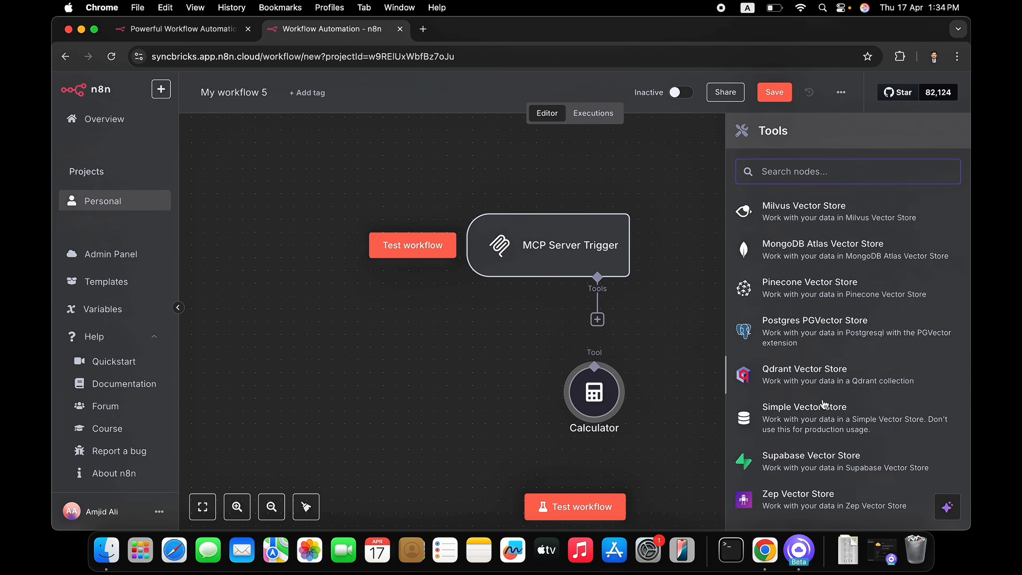
scroll(down, 3)
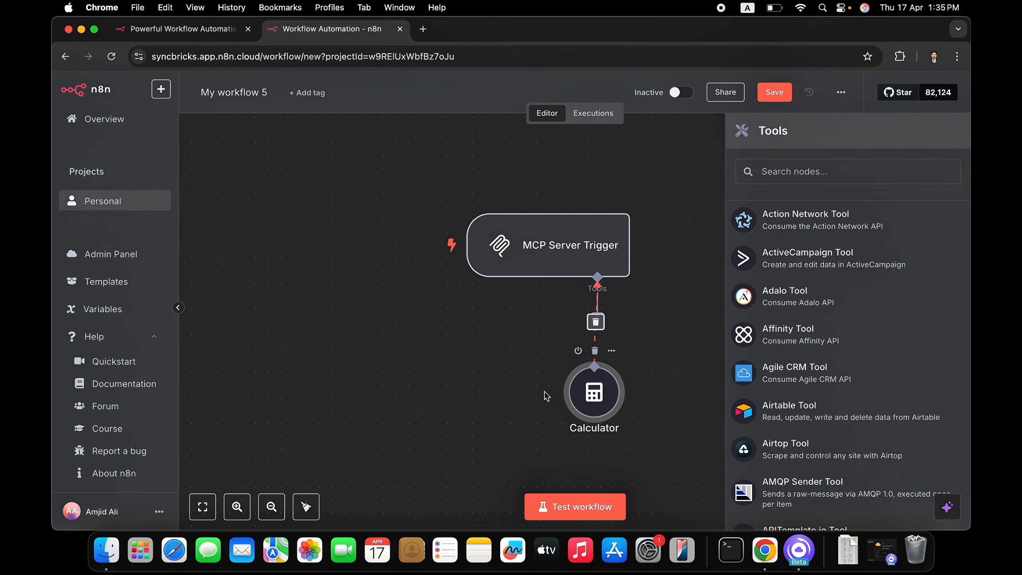
mouse_move(528, 369)
text(m)
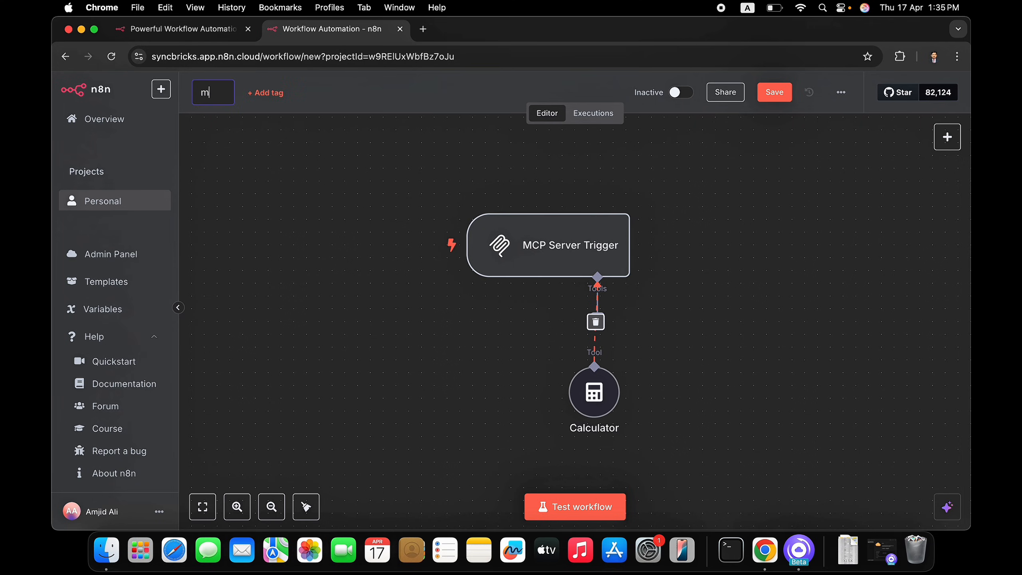
Rename the workflow to 'mcp-server-tutorial' and save it.
text(cp-server)
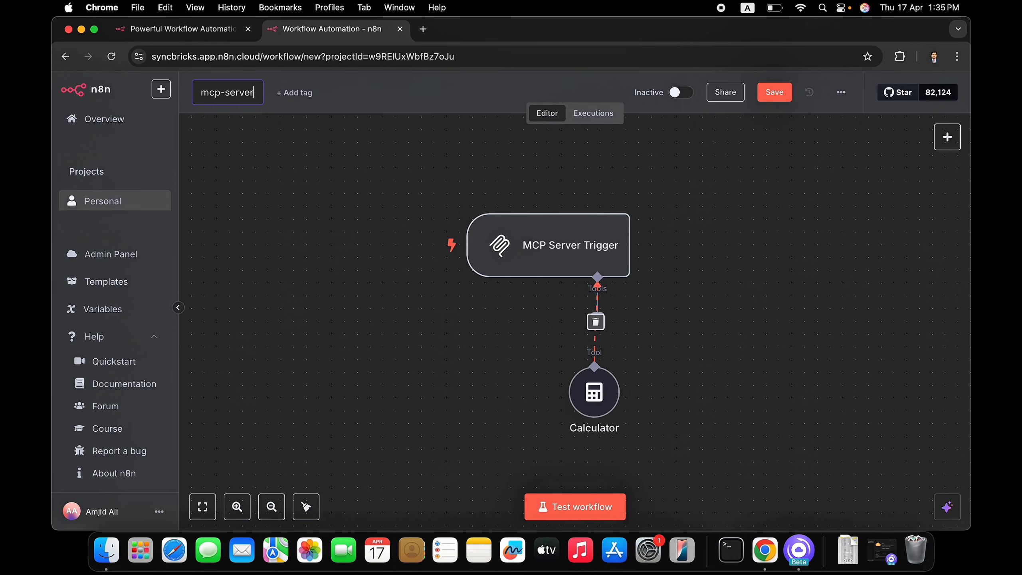
text(-tutorial)
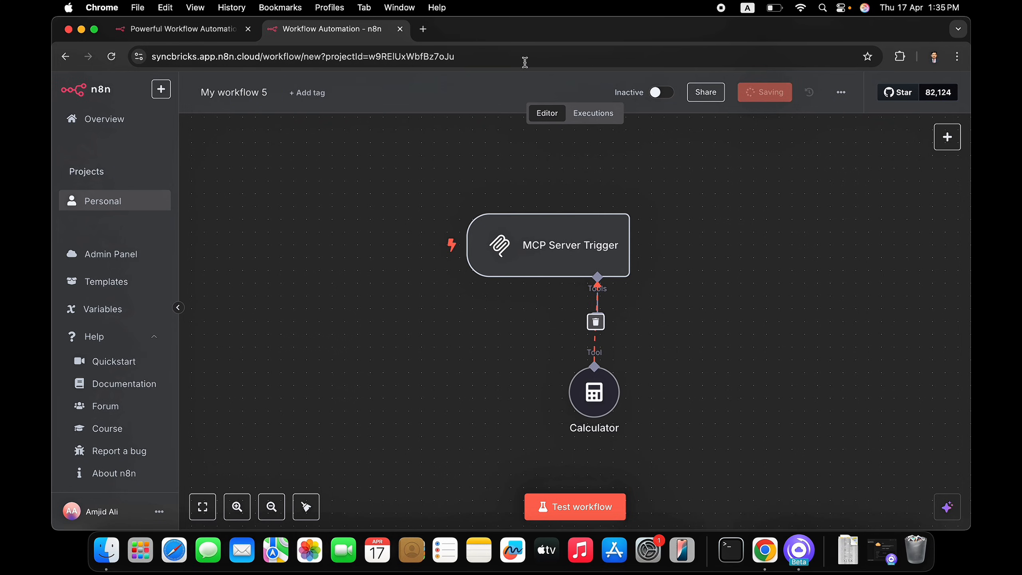
Open a second browser tab on the n8n workflows overview.
right_click(335, 29)
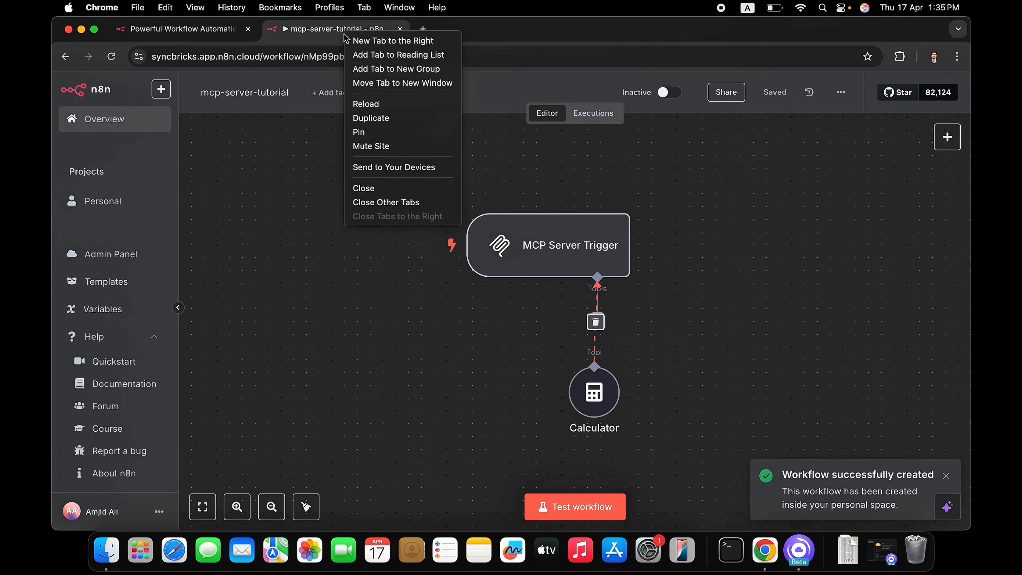
click(392, 41)
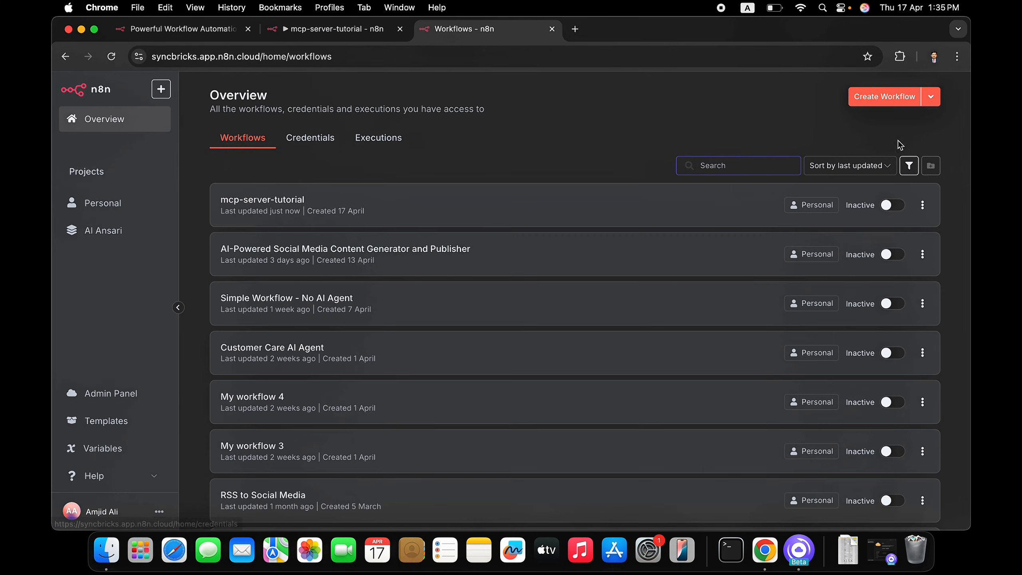
Create a new workflow named 'MCP Client' and save it.
click(884, 97)
text(MC)
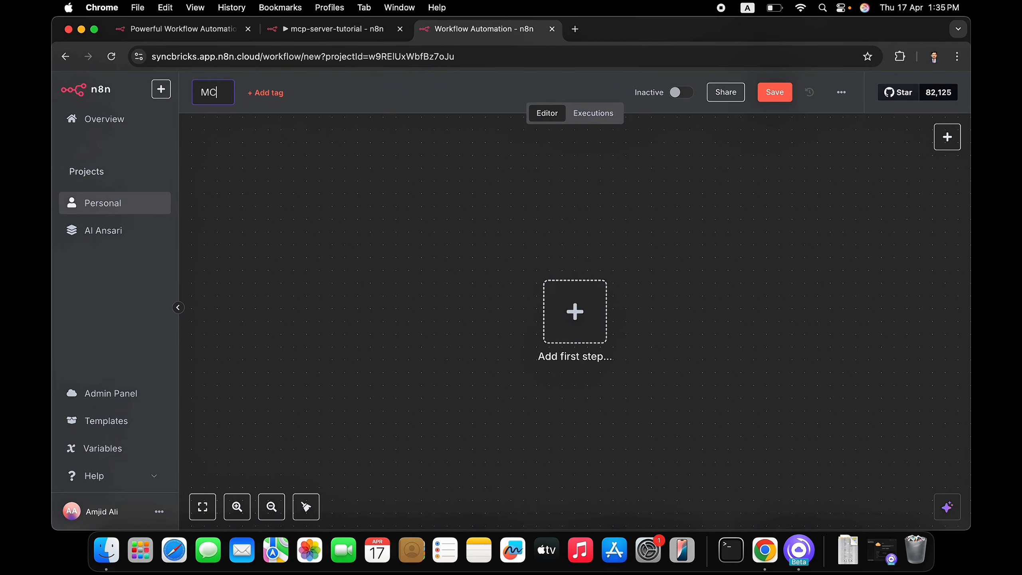
text(P Client)
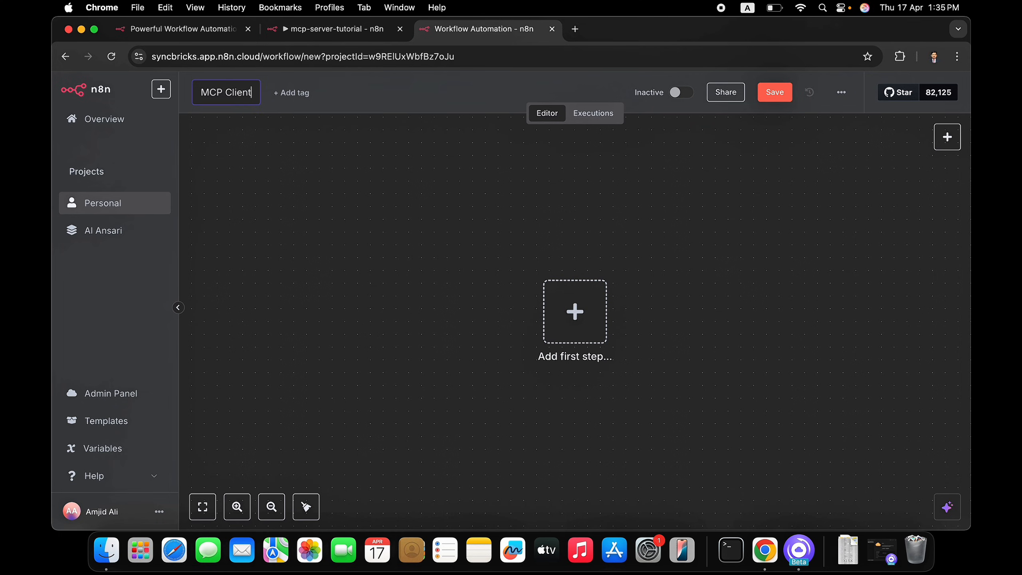
click(775, 92)
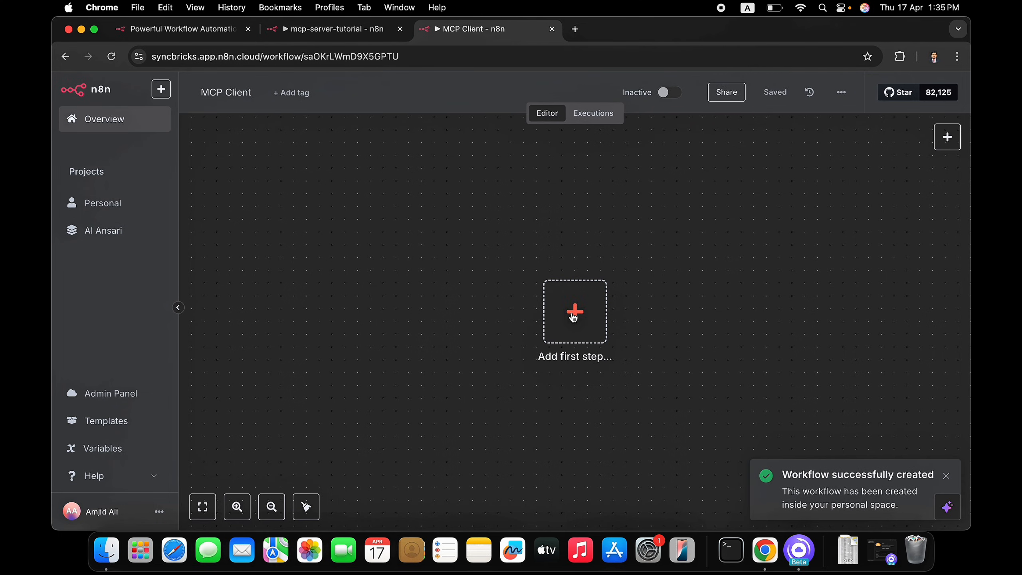
Add a Chat Trigger feeding into an AI Agent as the workflow's first steps.
click(574, 310)
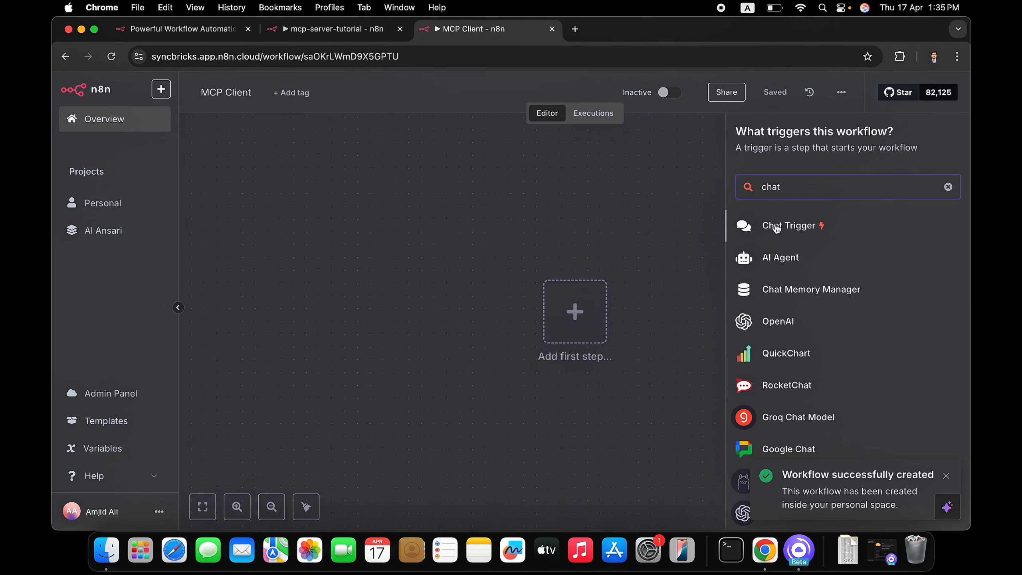
click(790, 225)
text(ai ag)
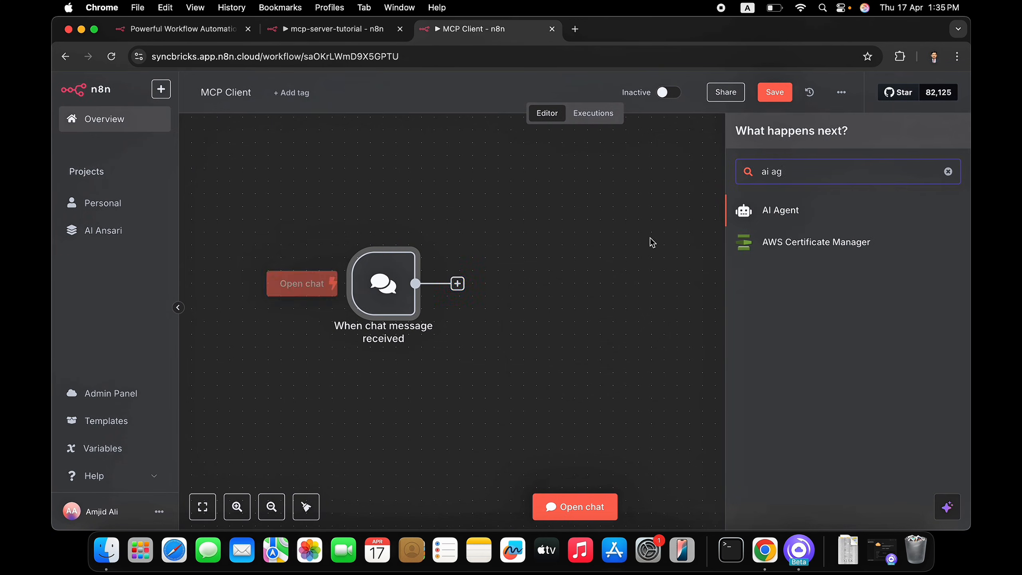
click(780, 210)
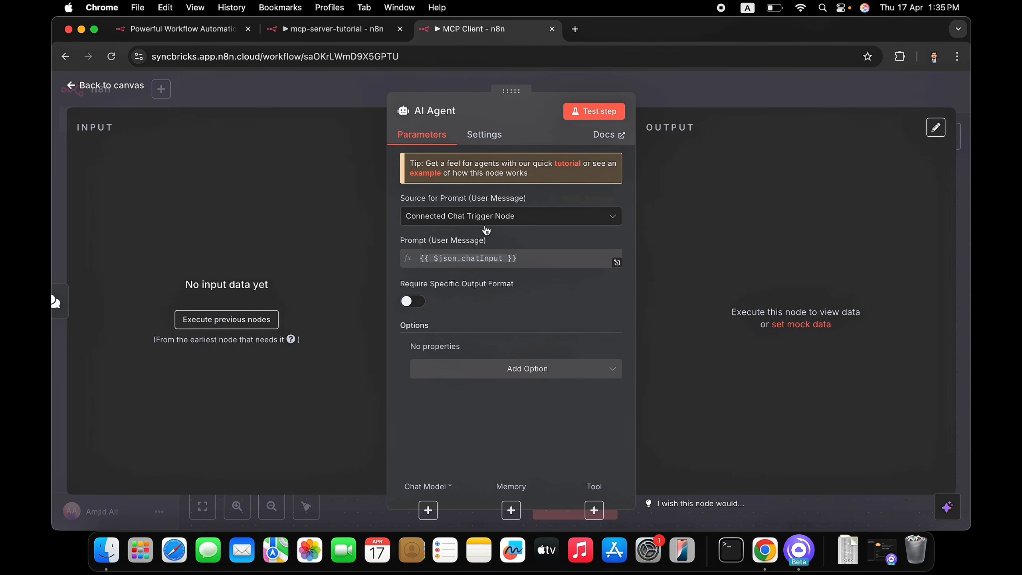
click(109, 85)
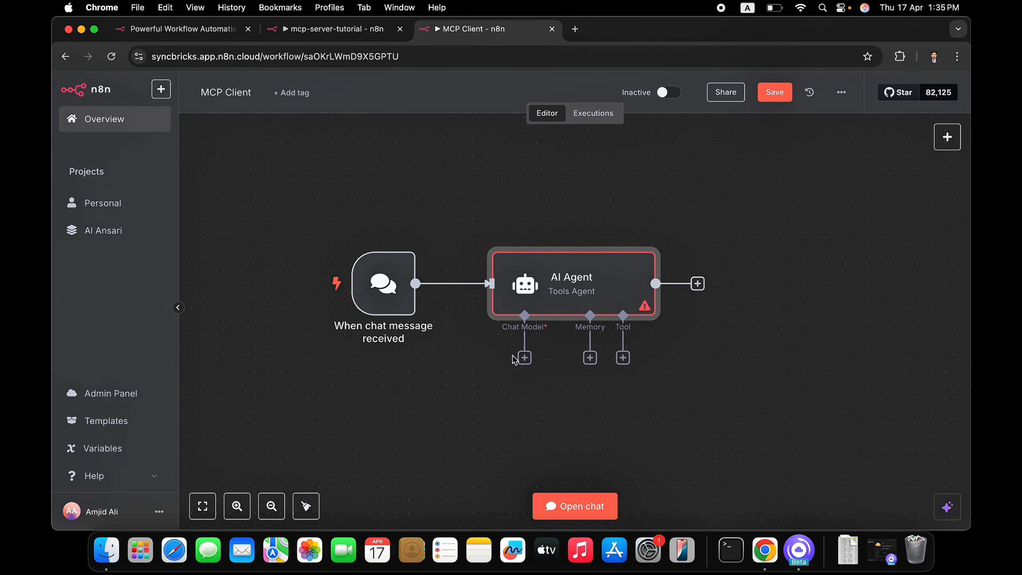
Give the AI Agent a Google Gemini Chat Model set to models/gemini-2.0-flash-exp.
click(524, 357)
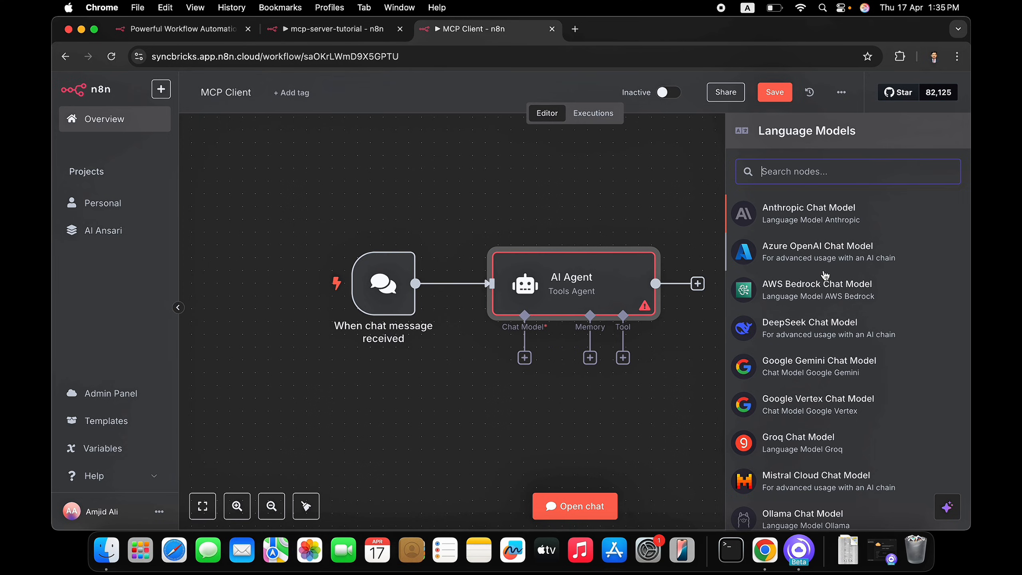
click(819, 360)
text(exp)
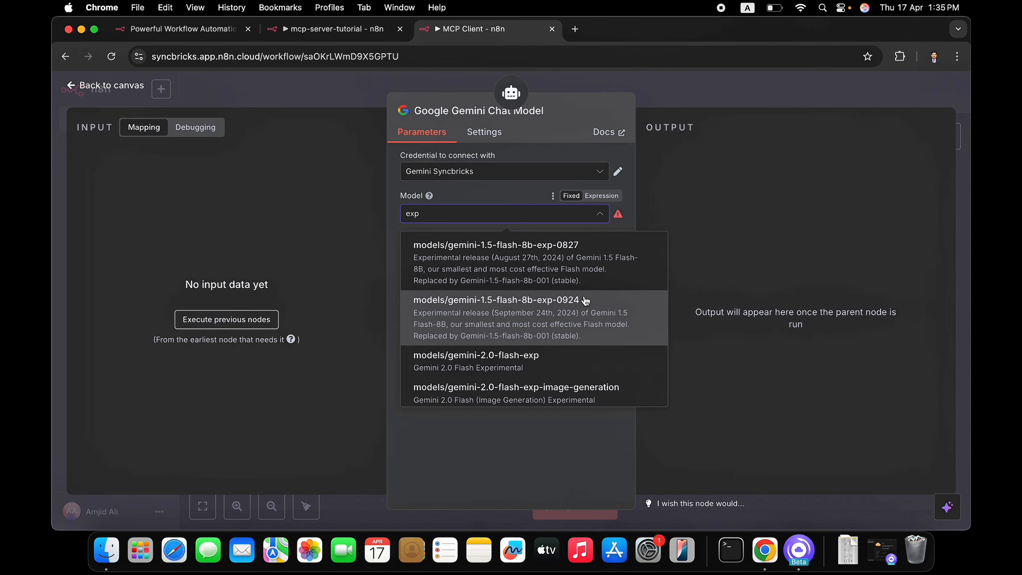
click(476, 355)
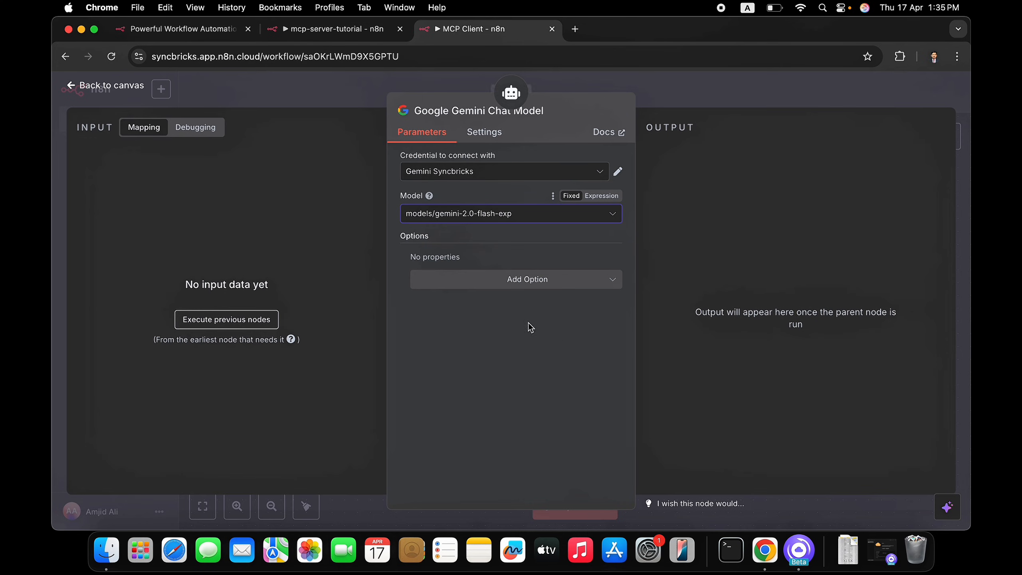
Attach an MCP Client Tool to the AI Agent, leaving its SSE endpoint empty.
click(110, 85)
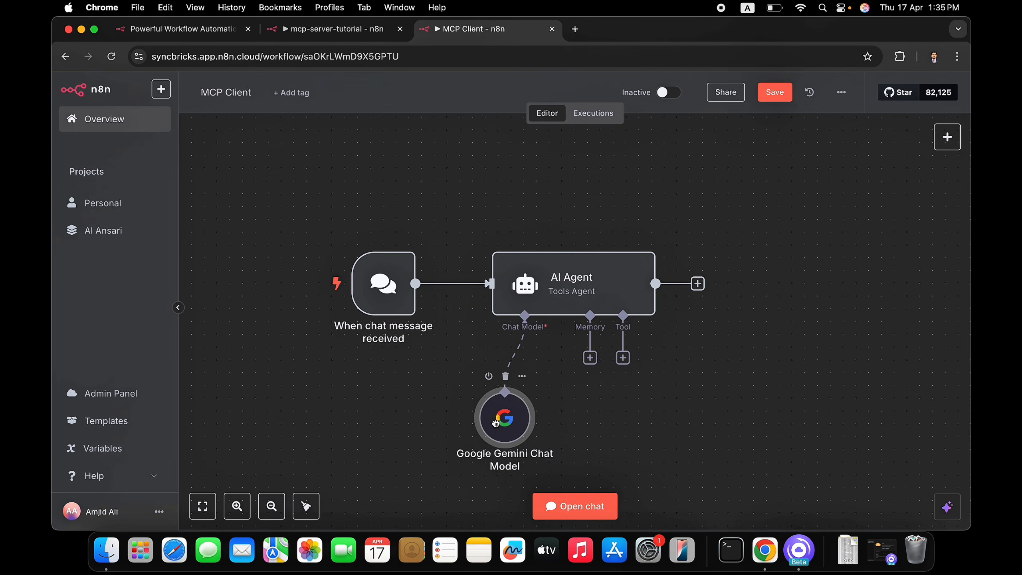
click(622, 357)
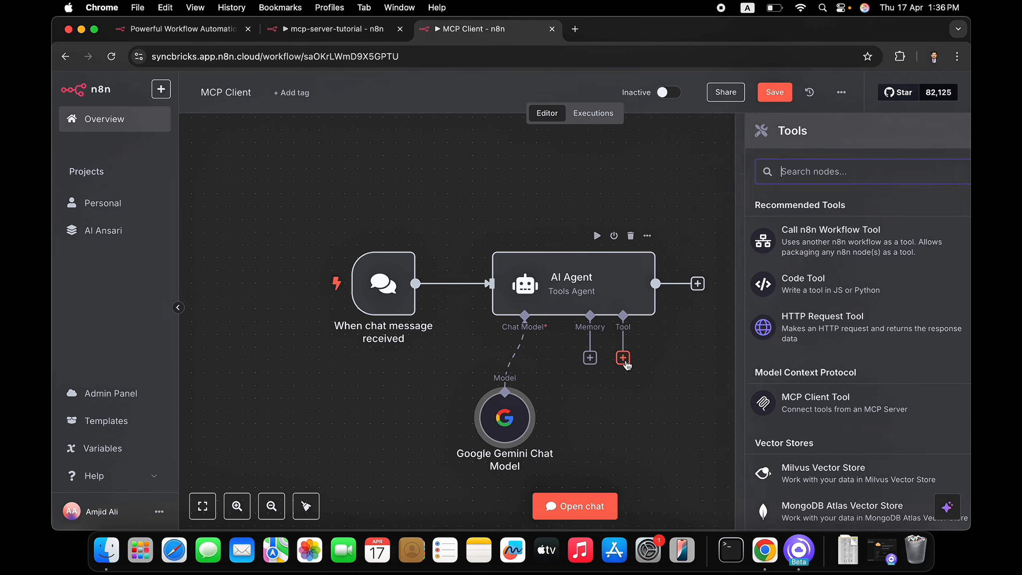
text(mcp)
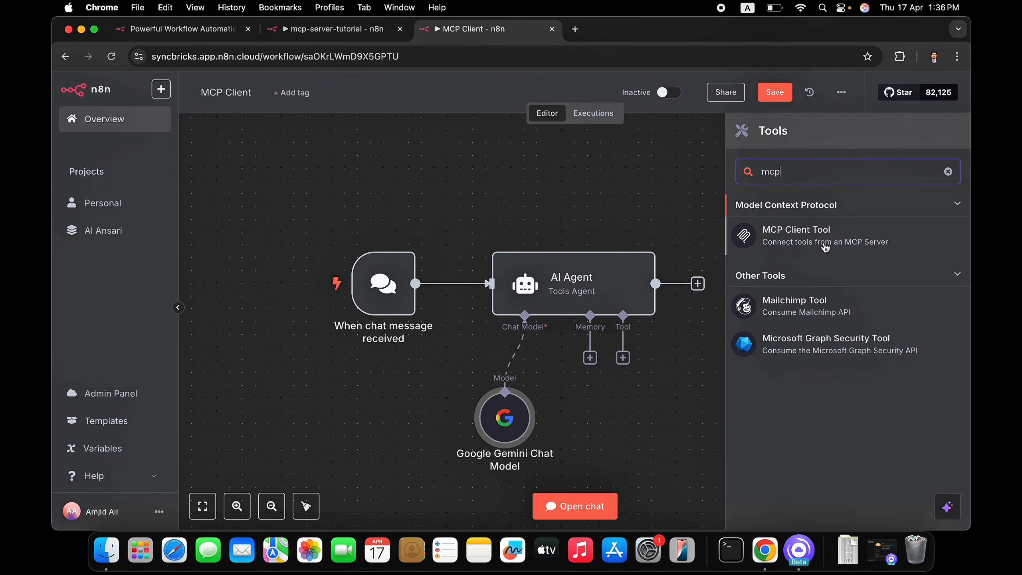
click(796, 236)
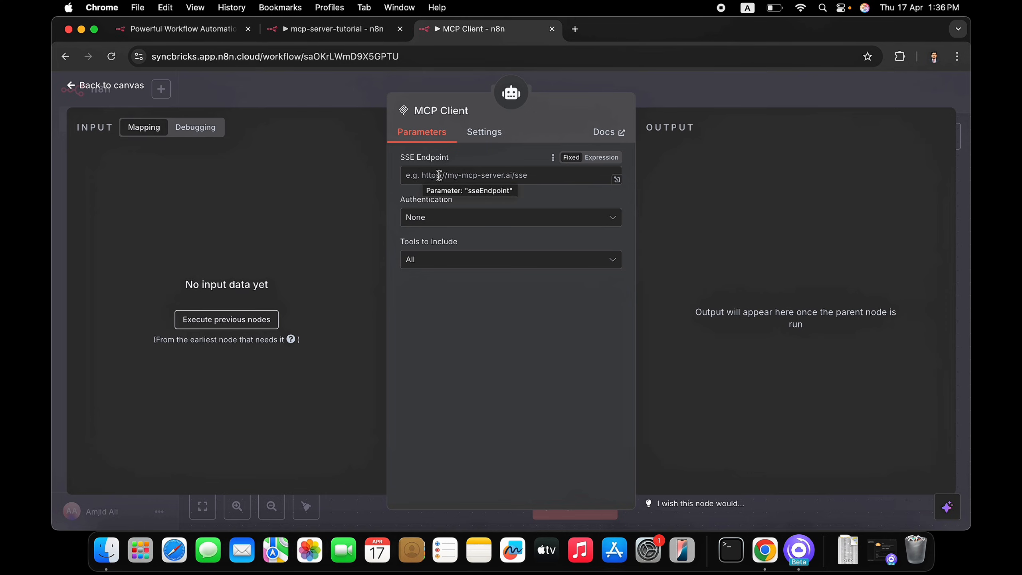
click(104, 85)
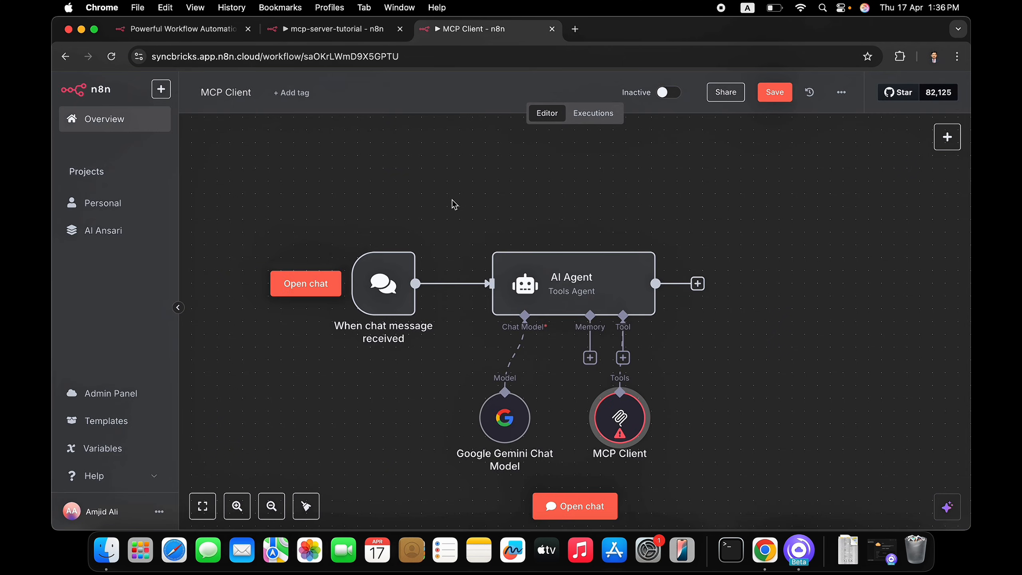
Toggle the server workflow to Active and view the MCP Server Trigger's production URL.
click(332, 29)
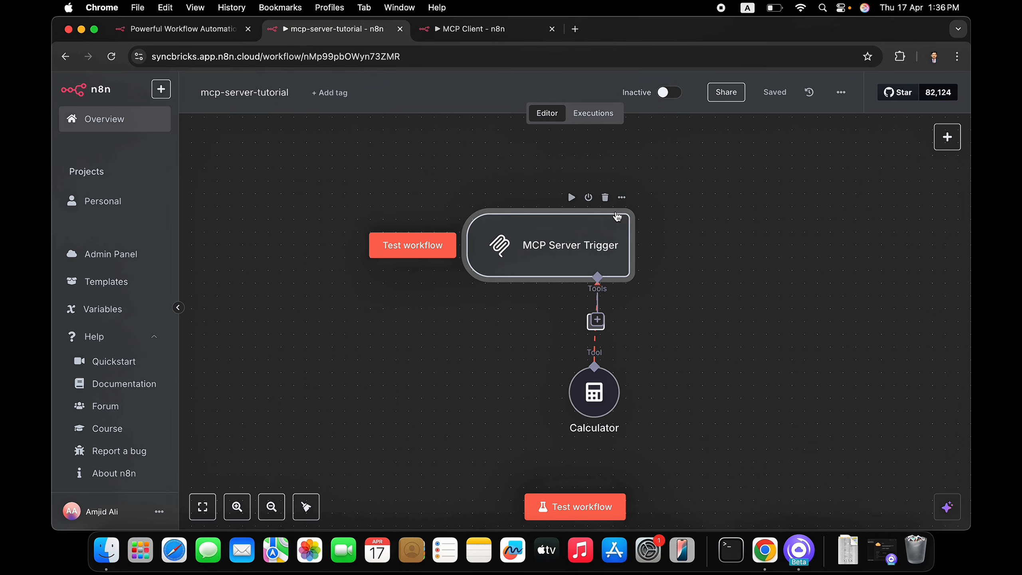
click(665, 91)
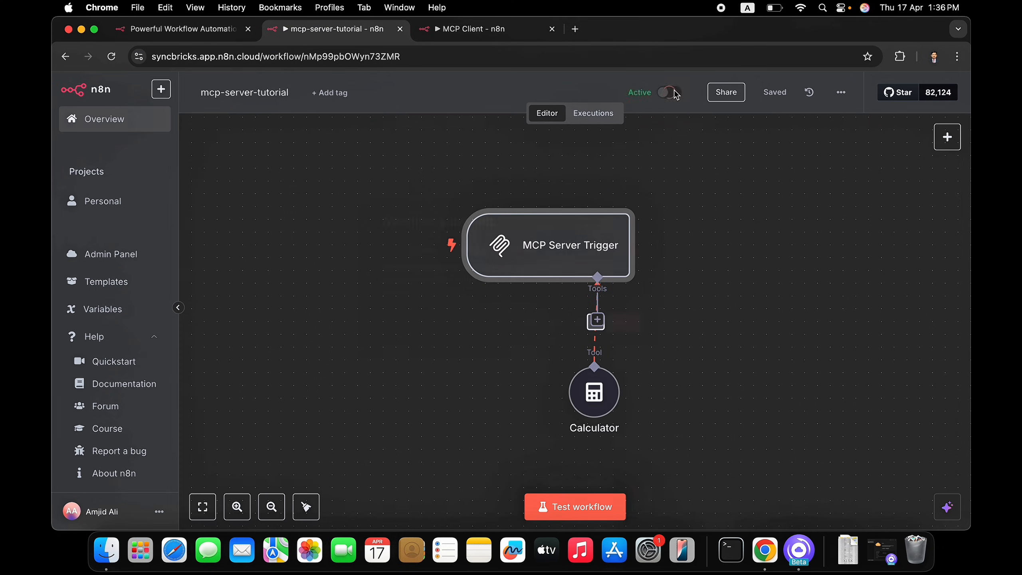
click(665, 91)
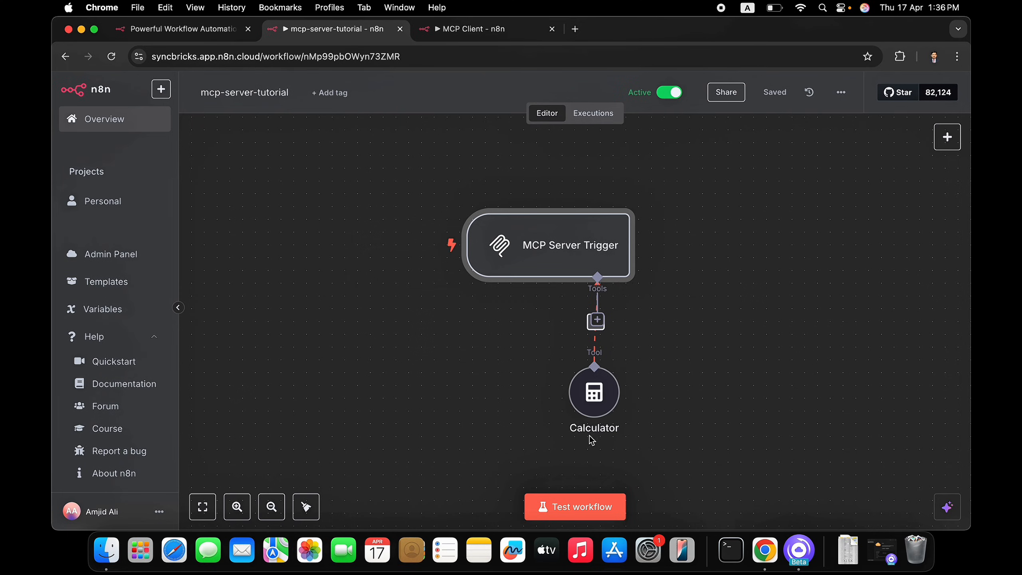
double_click(549, 244)
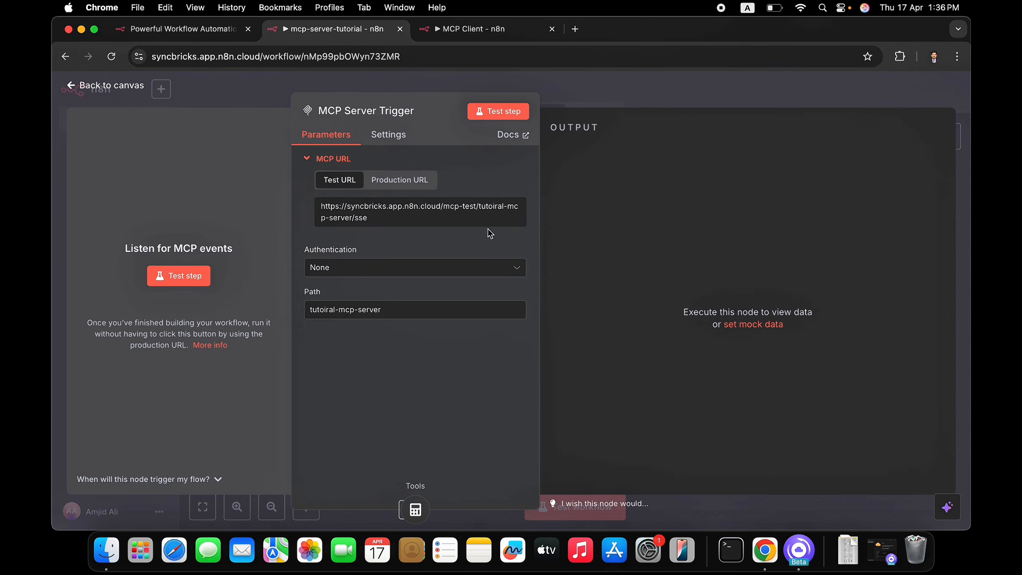
click(399, 180)
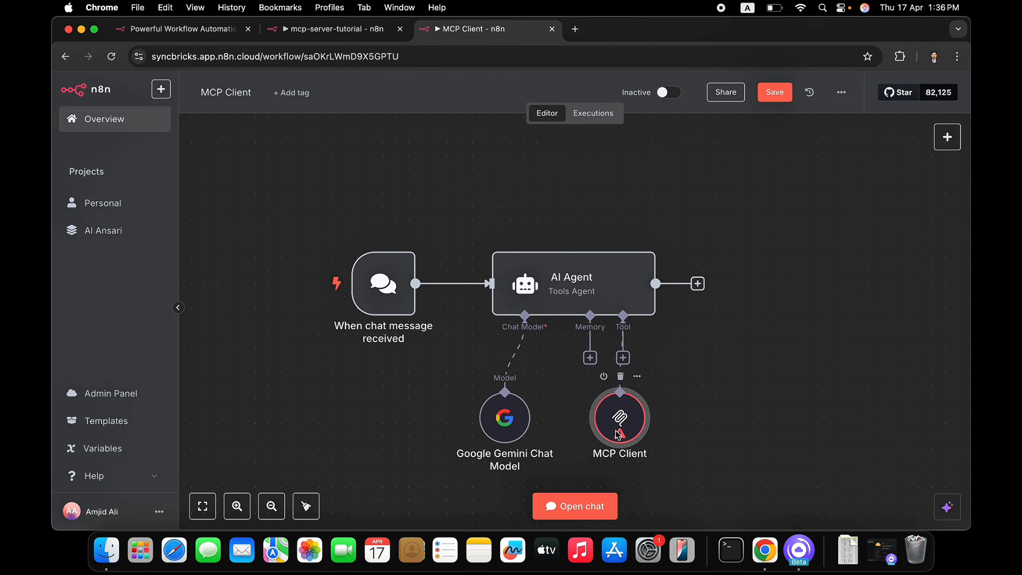
Set the MCP Client tool's SSE Endpoint to the tutoiral-mcp-server production URL.
double_click(618, 419)
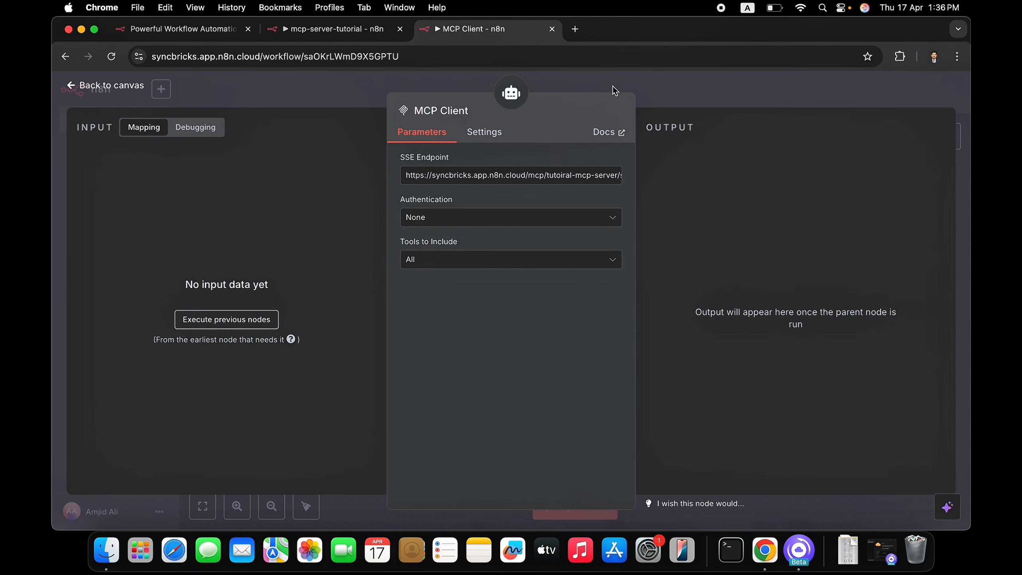
click(103, 86)
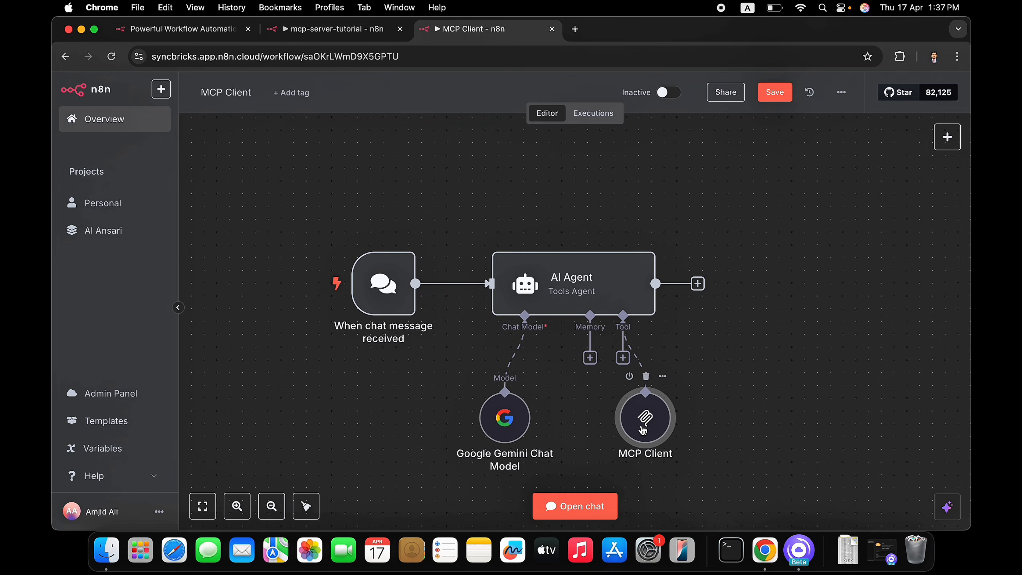
double_click(644, 416)
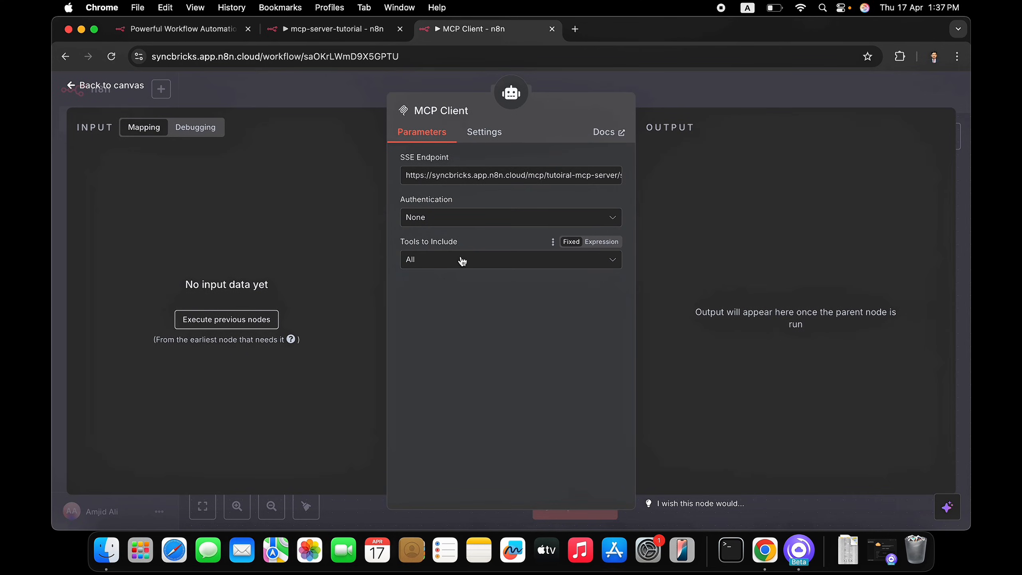
click(326, 28)
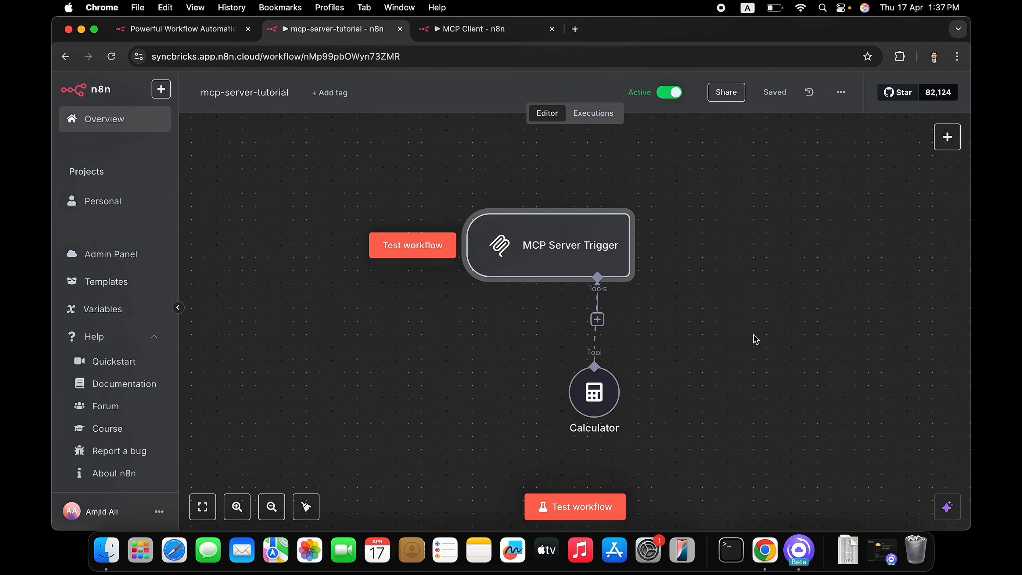
mouse_move(636, 401)
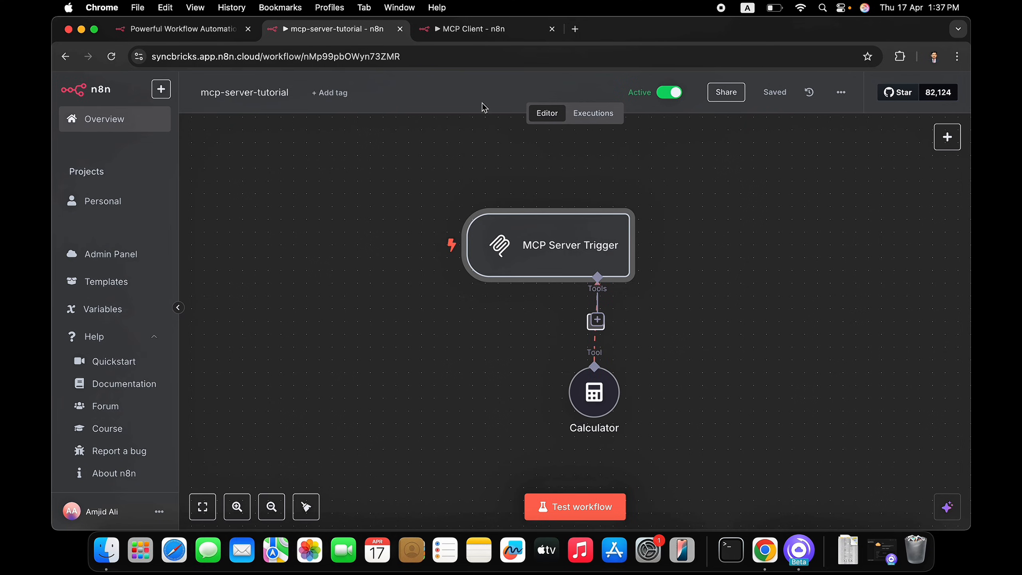
Set the MCP Client node's Tools to Include to Selected.
click(475, 29)
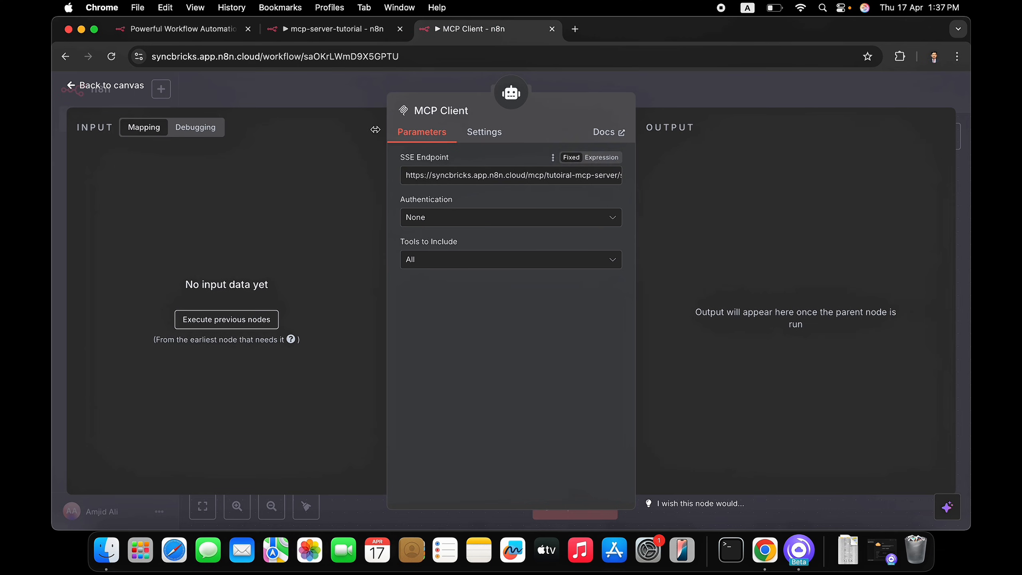
click(103, 85)
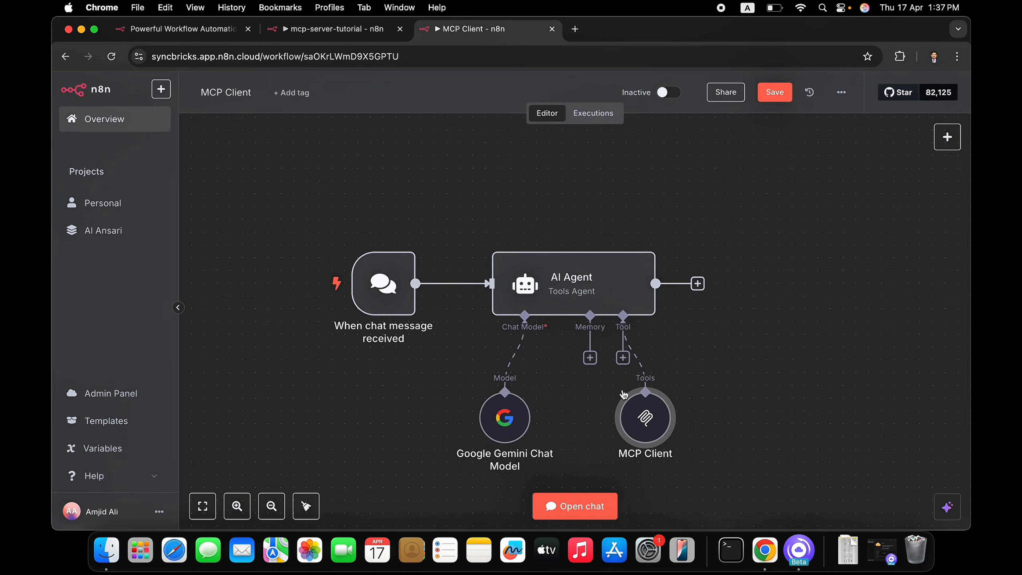
mouse_move(644, 424)
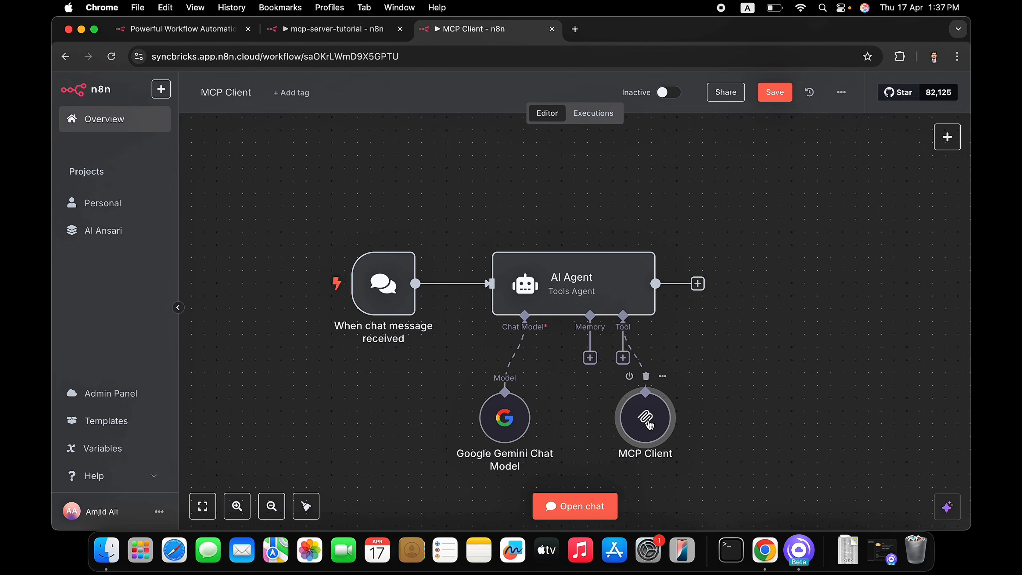
double_click(644, 418)
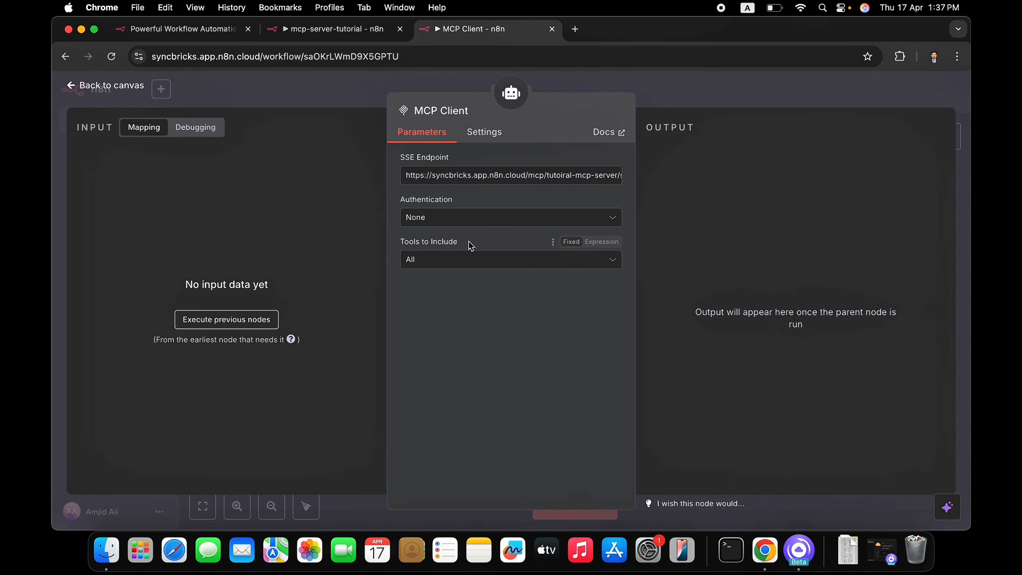
click(510, 260)
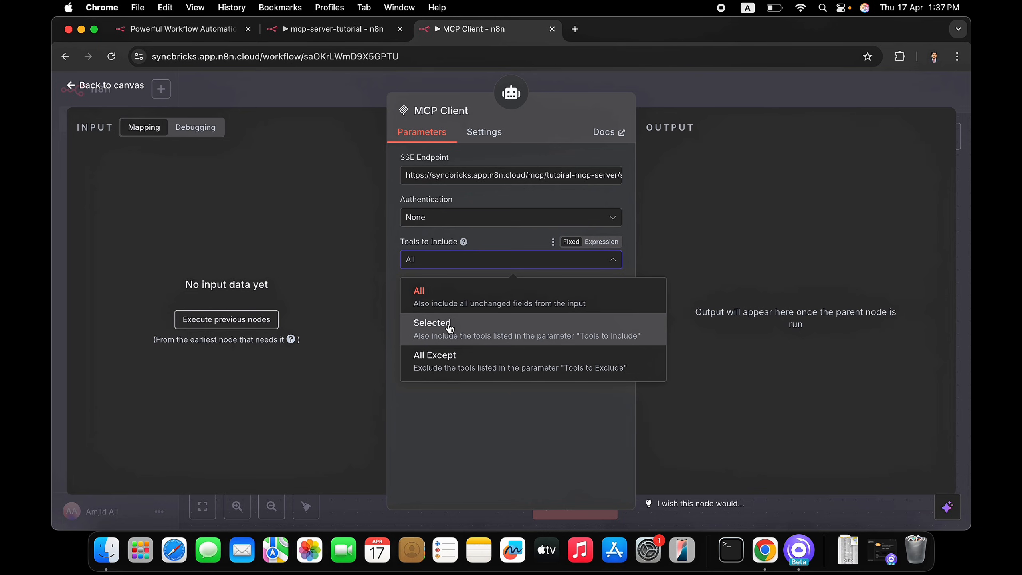
click(431, 323)
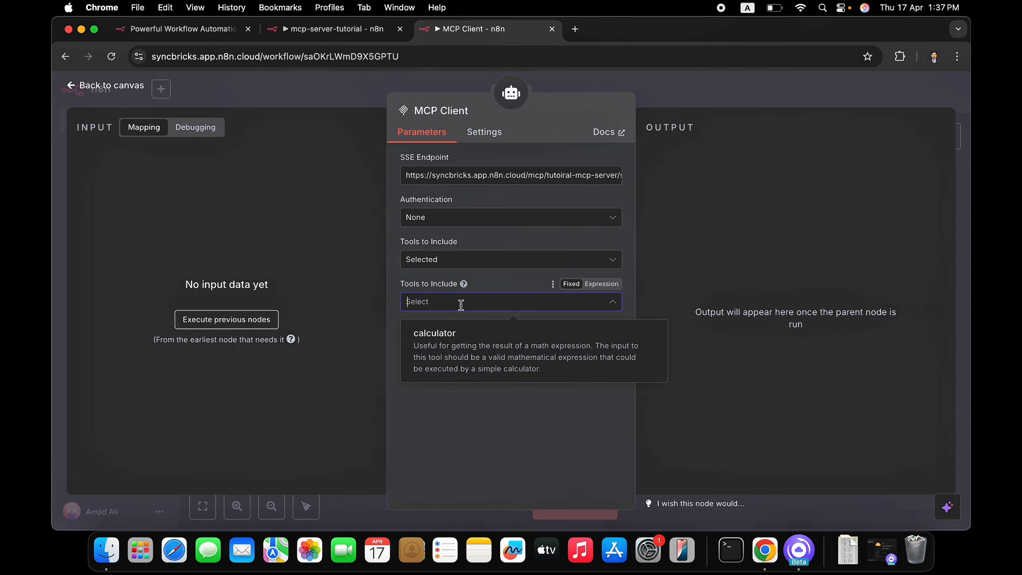
mouse_move(456, 335)
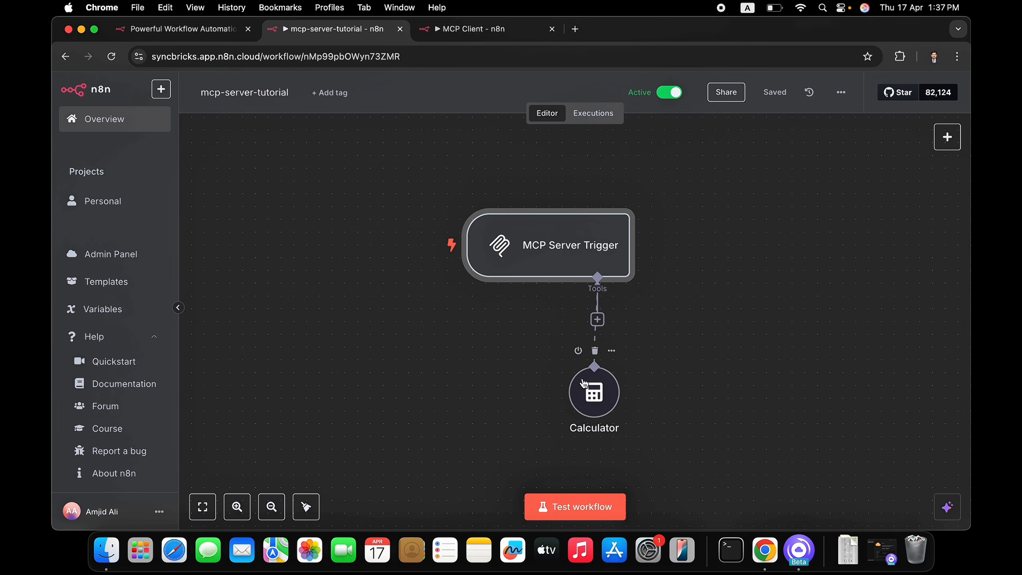
Choose calculator as the only included tool and return to the canvas.
click(476, 29)
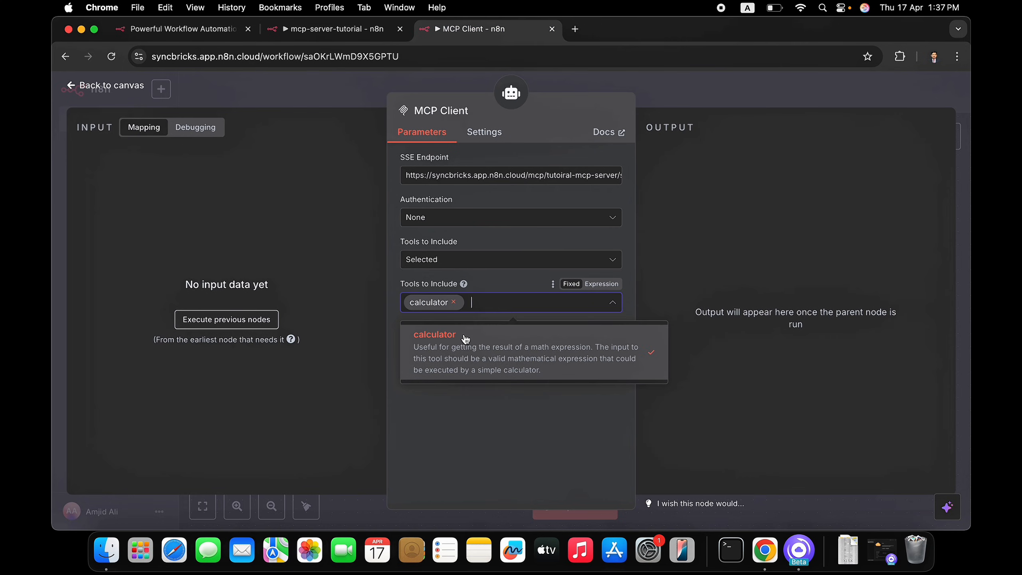
click(657, 99)
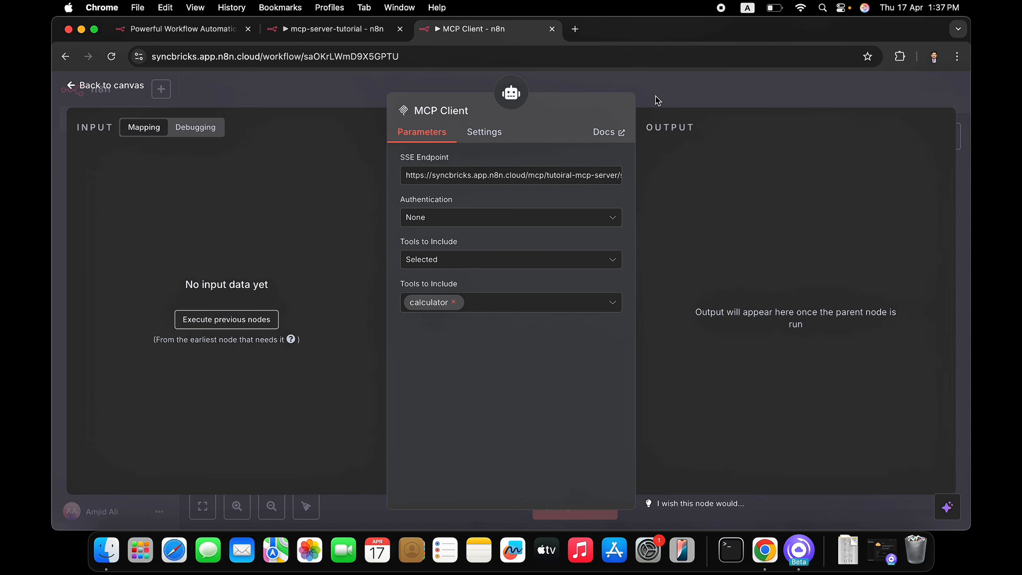
click(109, 85)
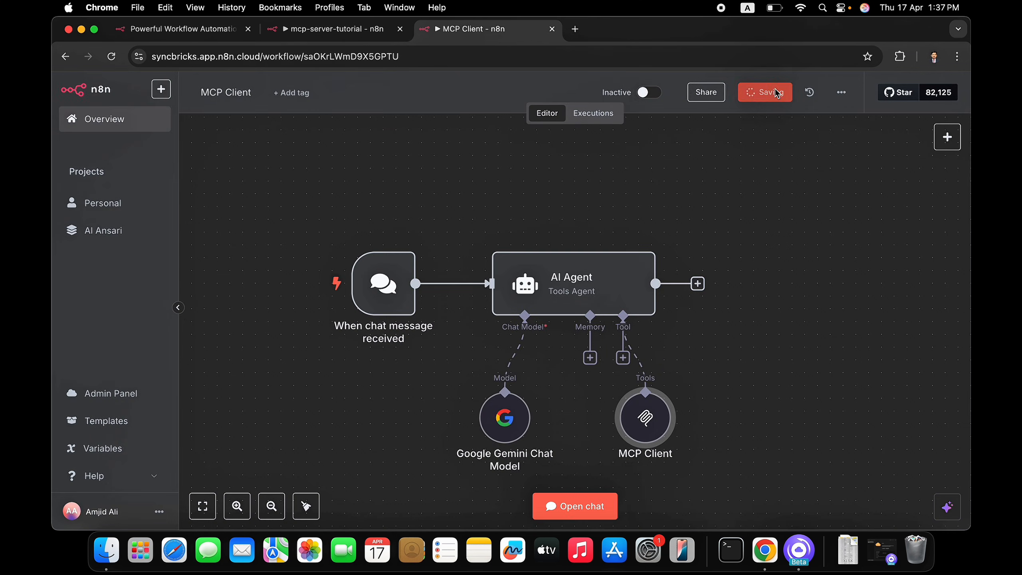
Save the workflow and send the chat message "calculate 43+567", getting the answer 610.
click(765, 91)
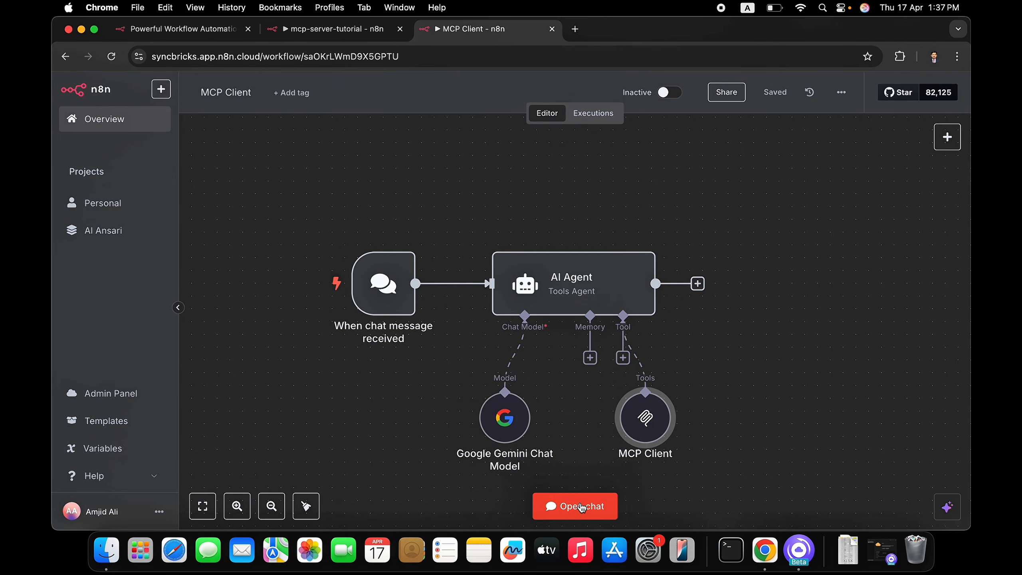
click(574, 506)
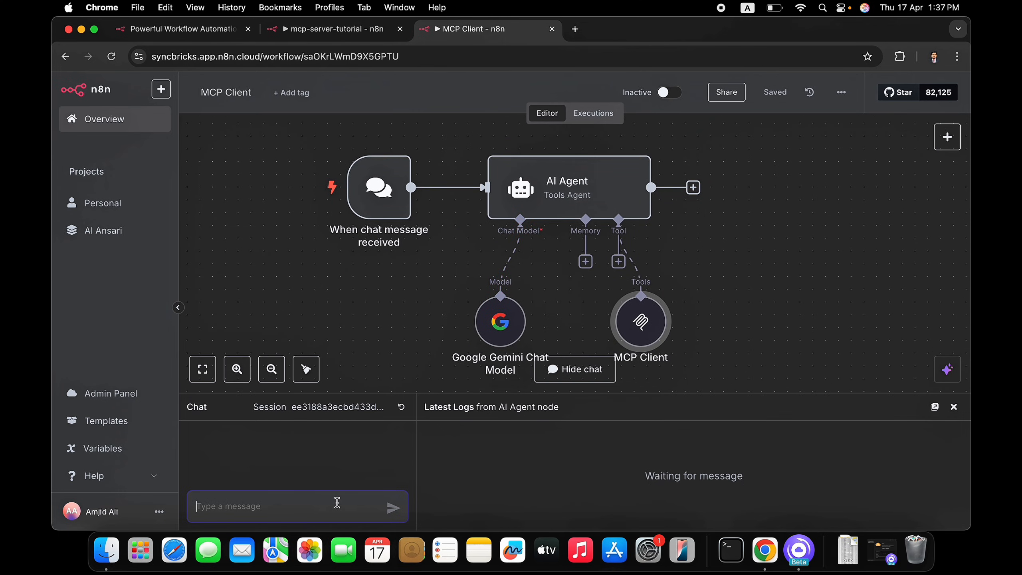
text(ca)
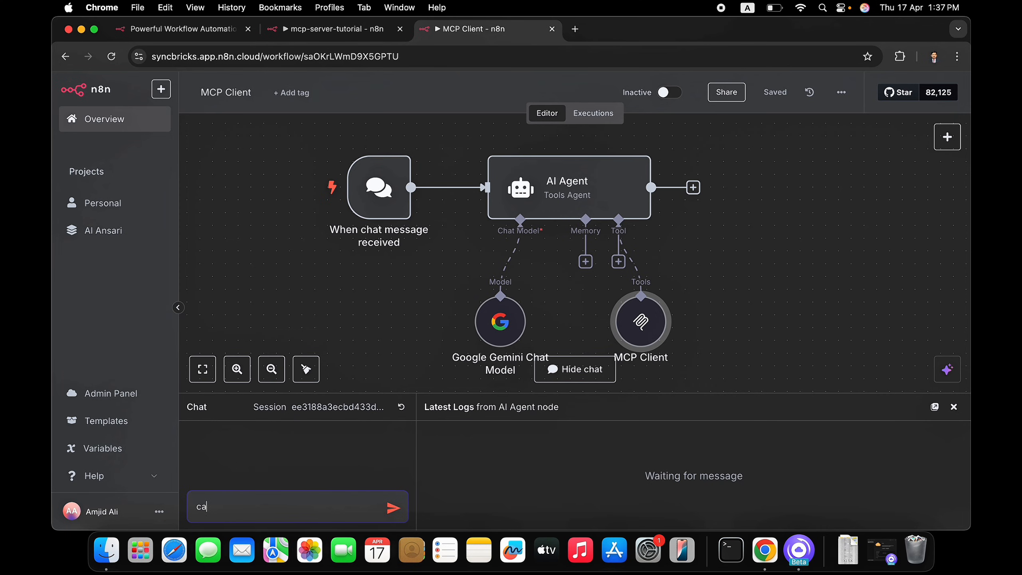
text(lculate 43)
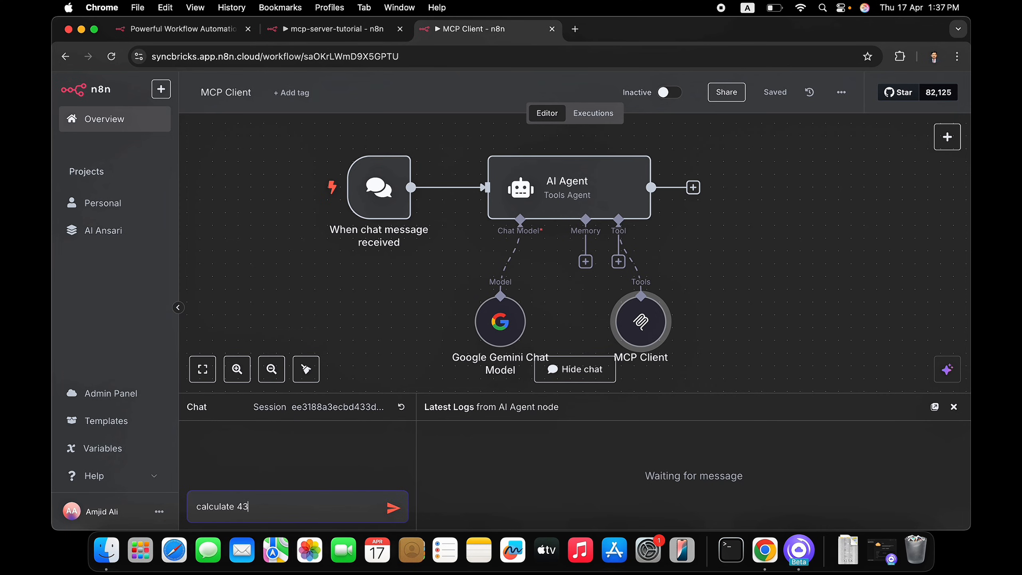
text(+567)
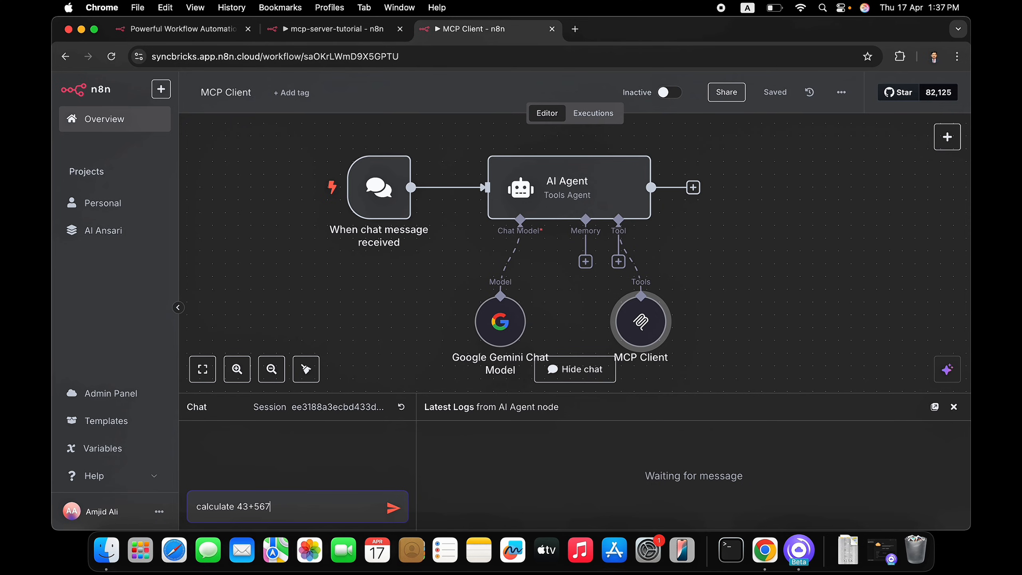
click(400, 506)
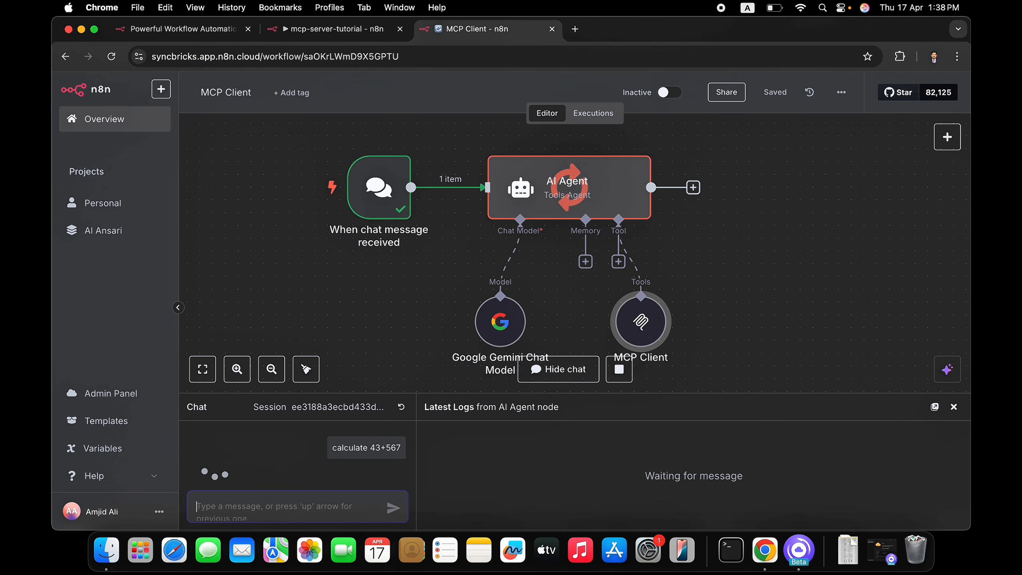
click(395, 506)
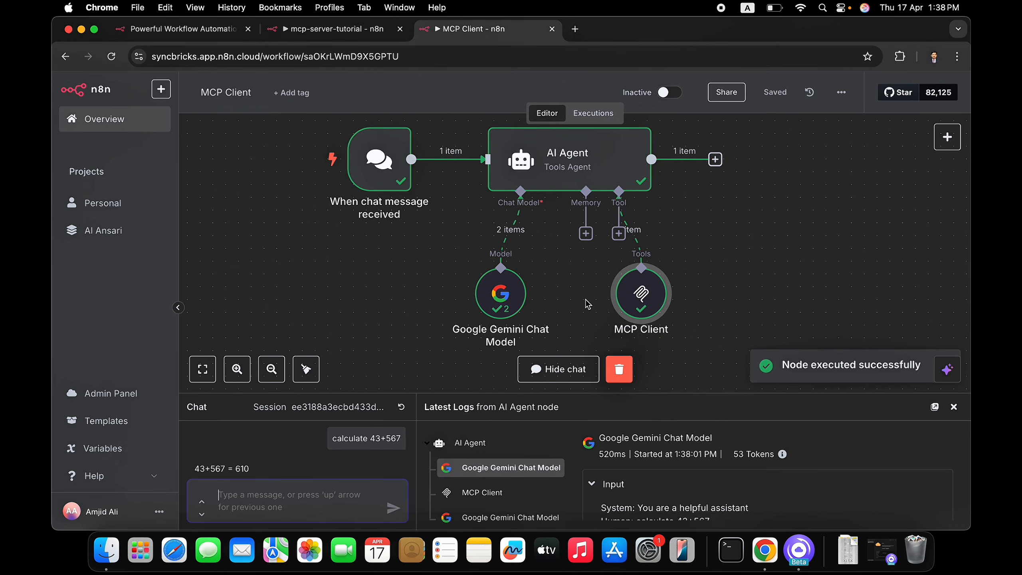
mouse_move(641, 296)
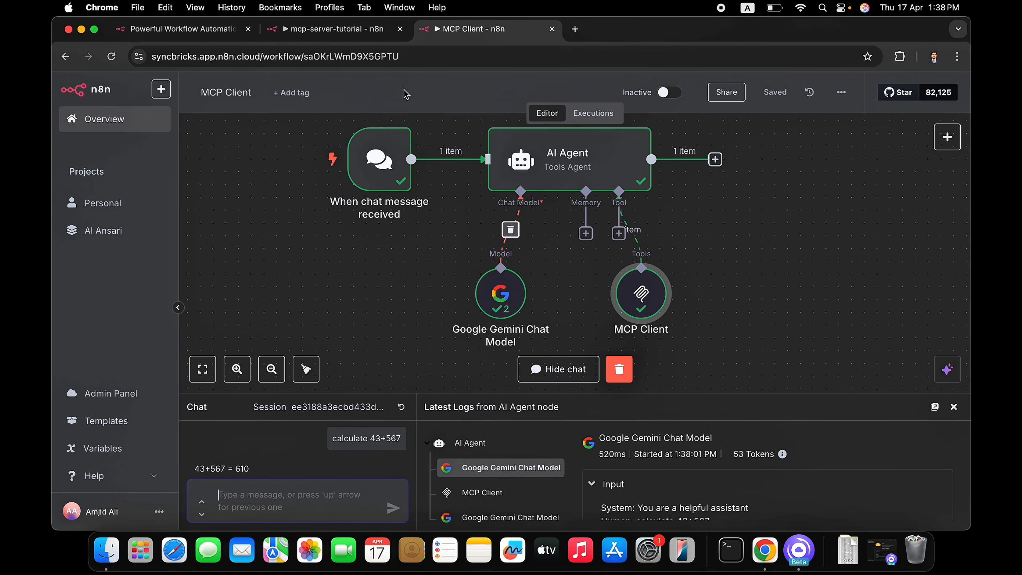
Review execution 67, where the Calculator node received 43+567 and returned 610.
click(333, 29)
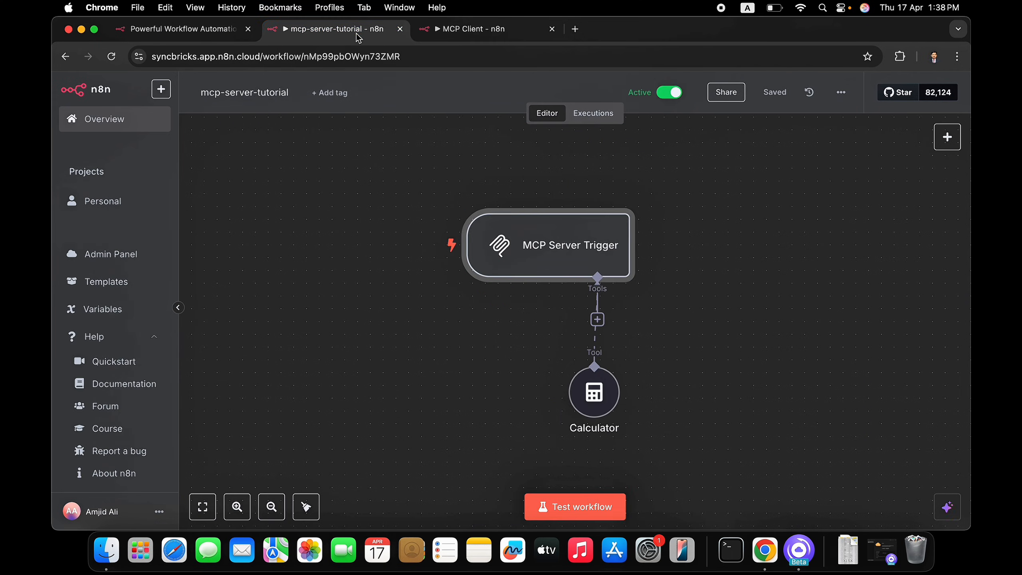
click(593, 112)
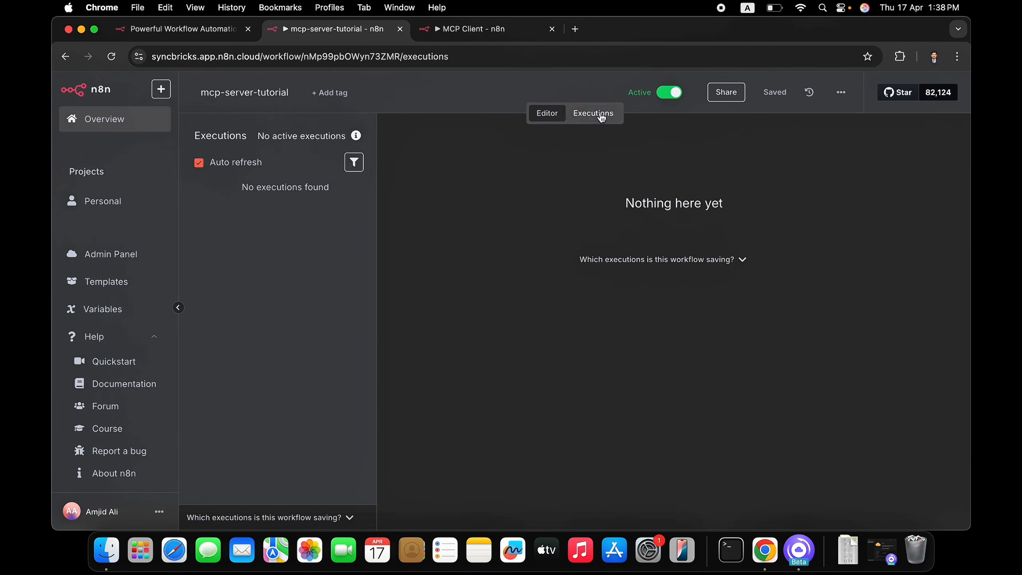
click(277, 201)
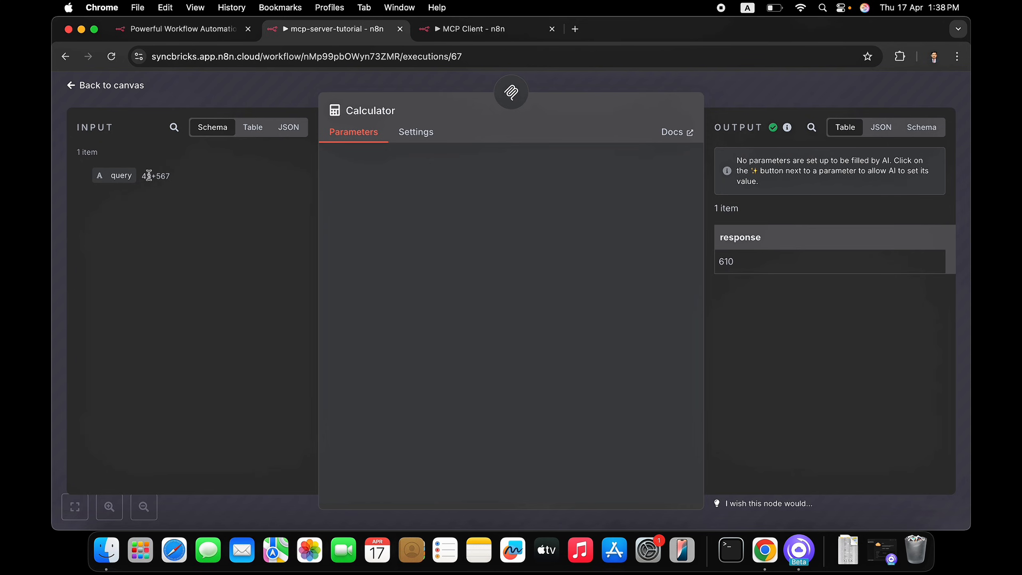
mouse_move(220, 153)
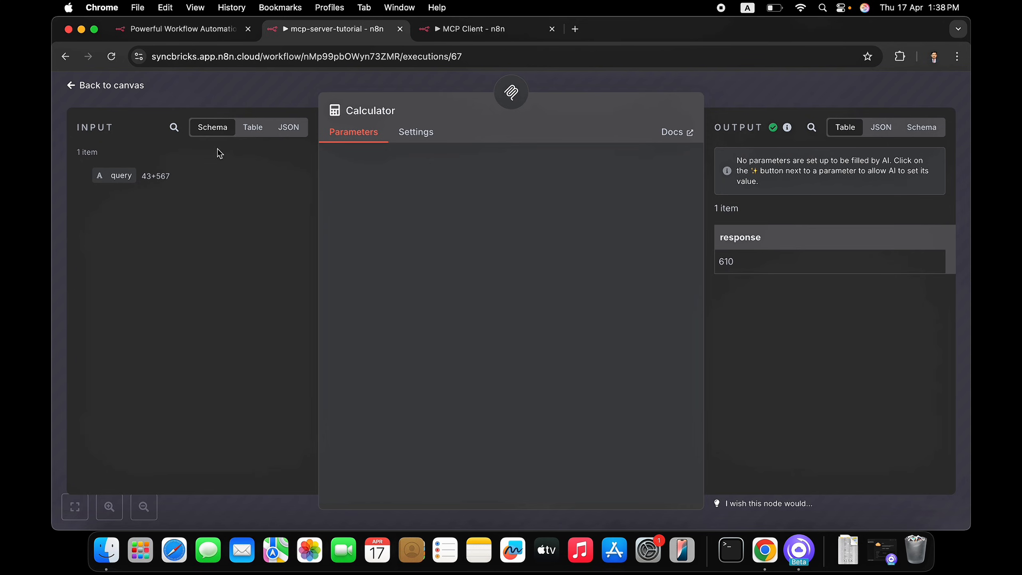
click(104, 85)
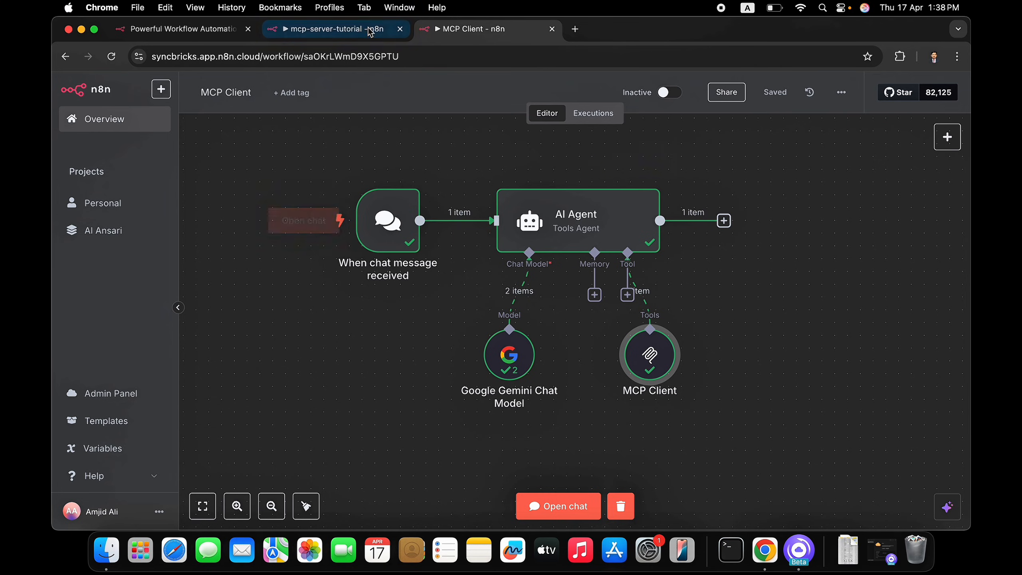
mouse_move(335, 28)
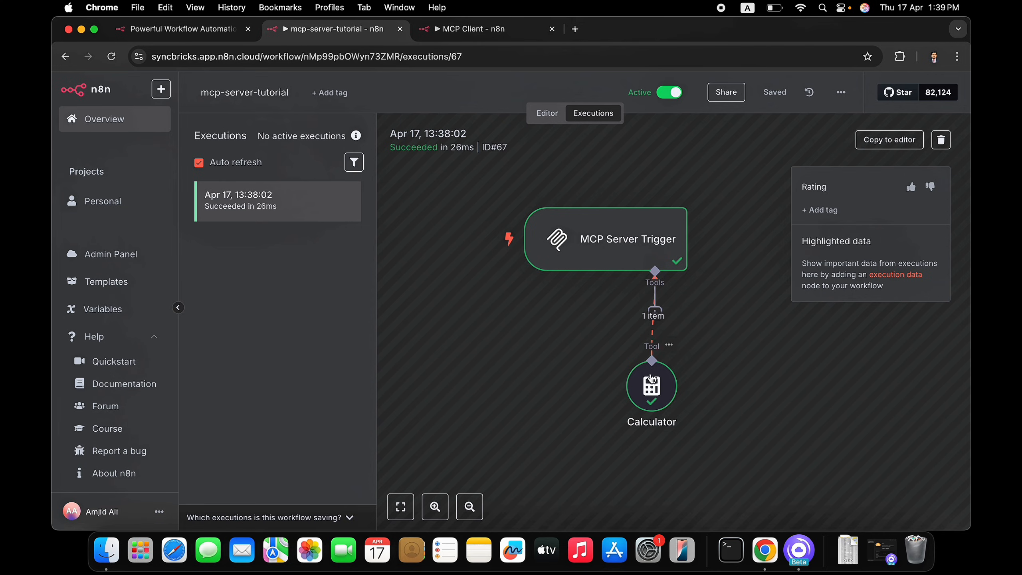
mouse_move(747, 285)
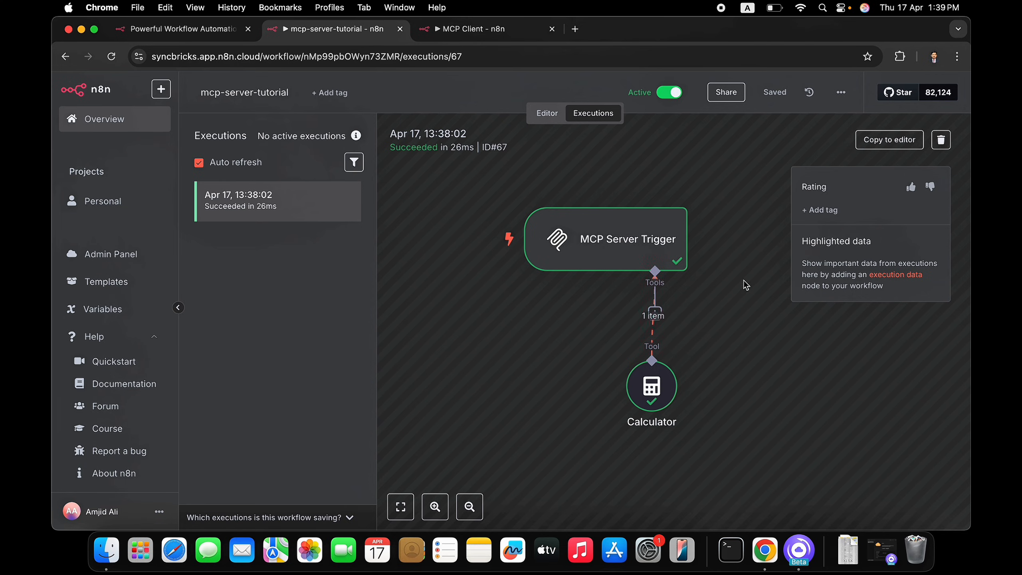
Add an MCP Client Tool from the Tools panel to the server workflow.
click(547, 113)
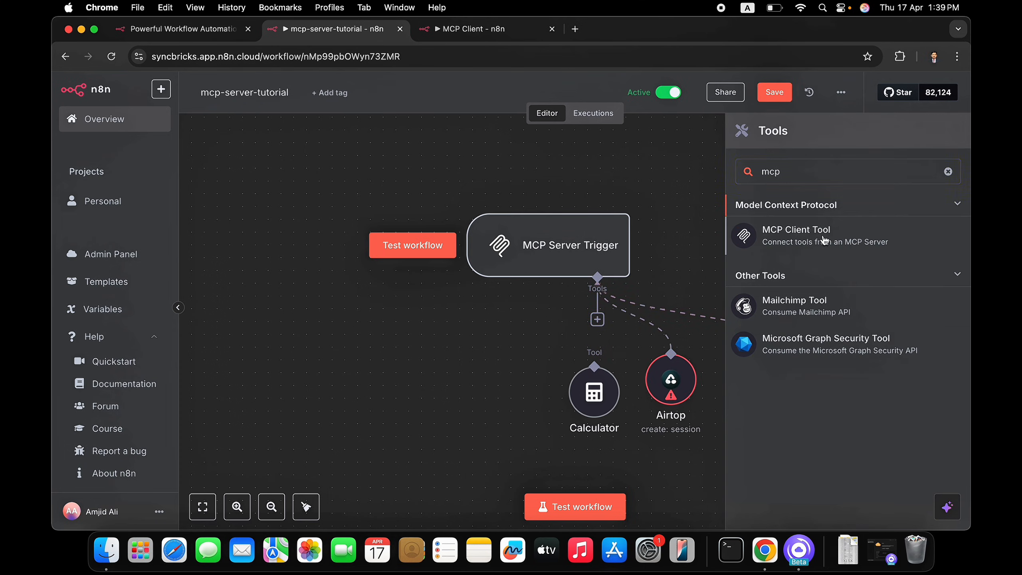
click(796, 234)
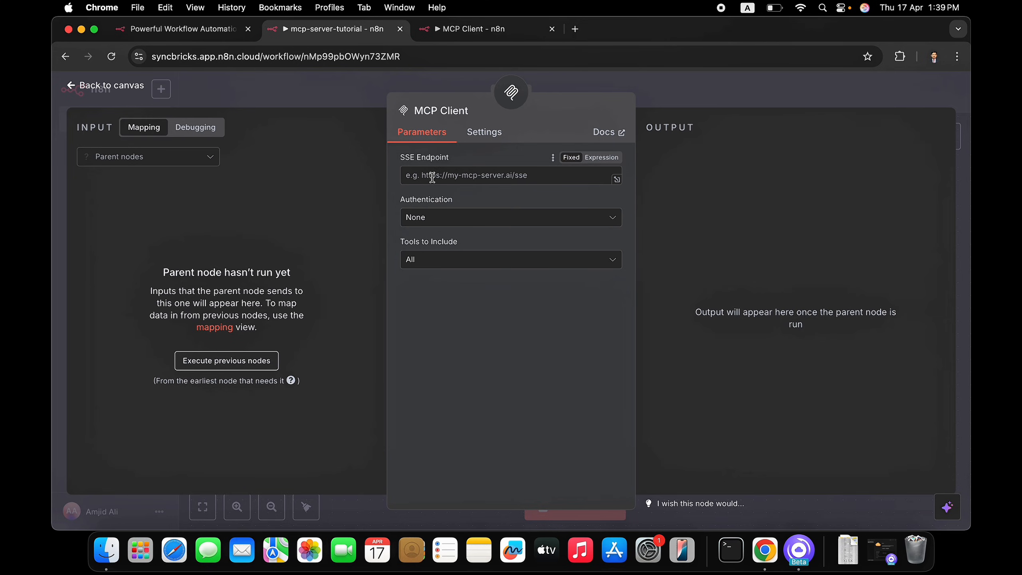
mouse_move(479, 178)
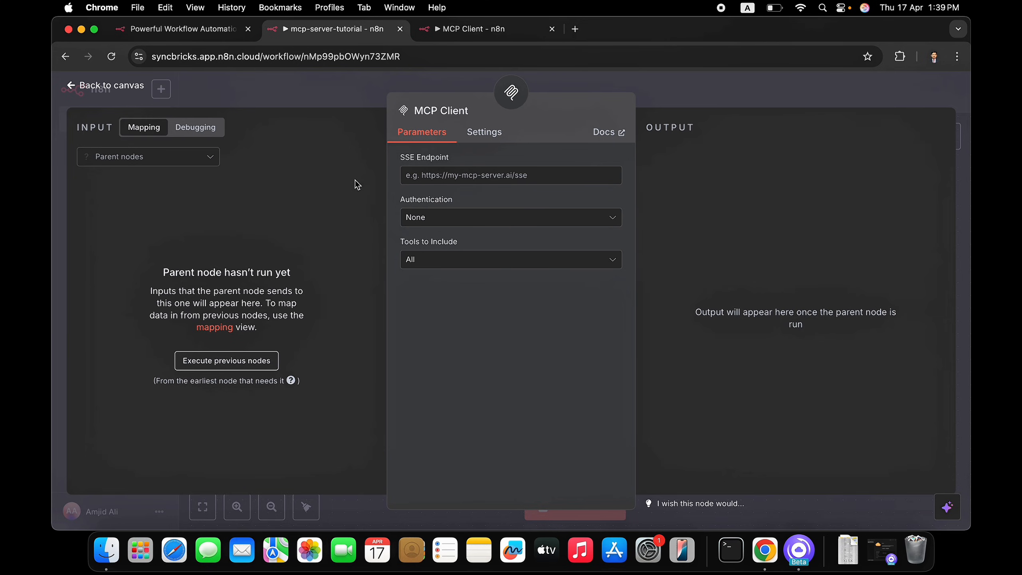
mouse_move(374, 173)
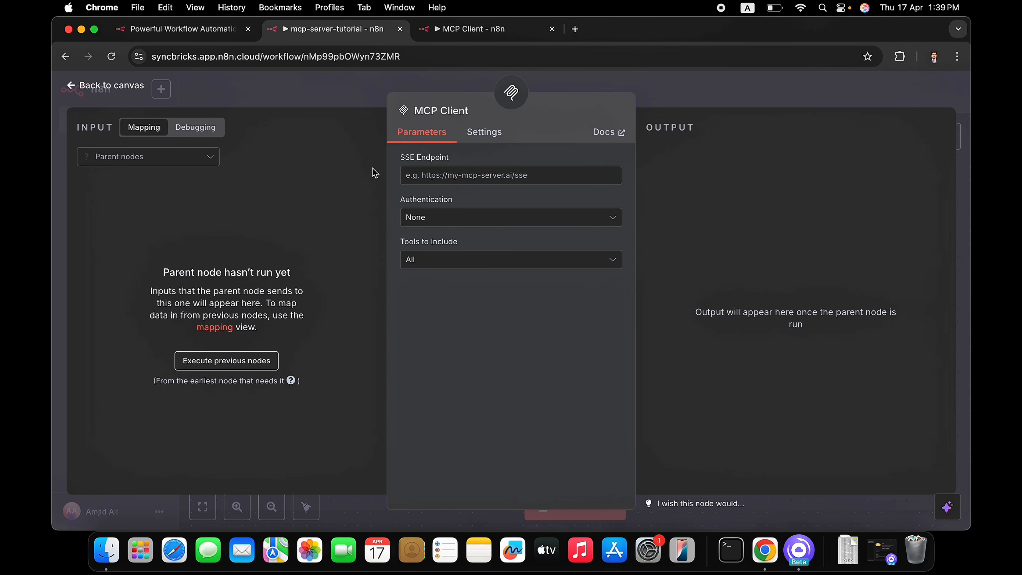
Switch back to the MCP Client workflow canvas.
click(103, 85)
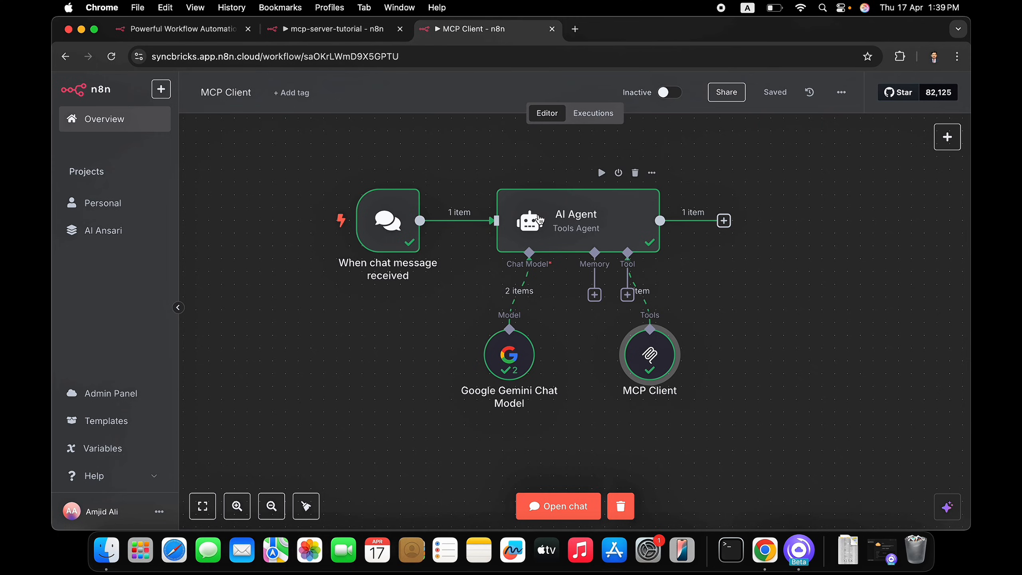
mouse_move(567, 230)
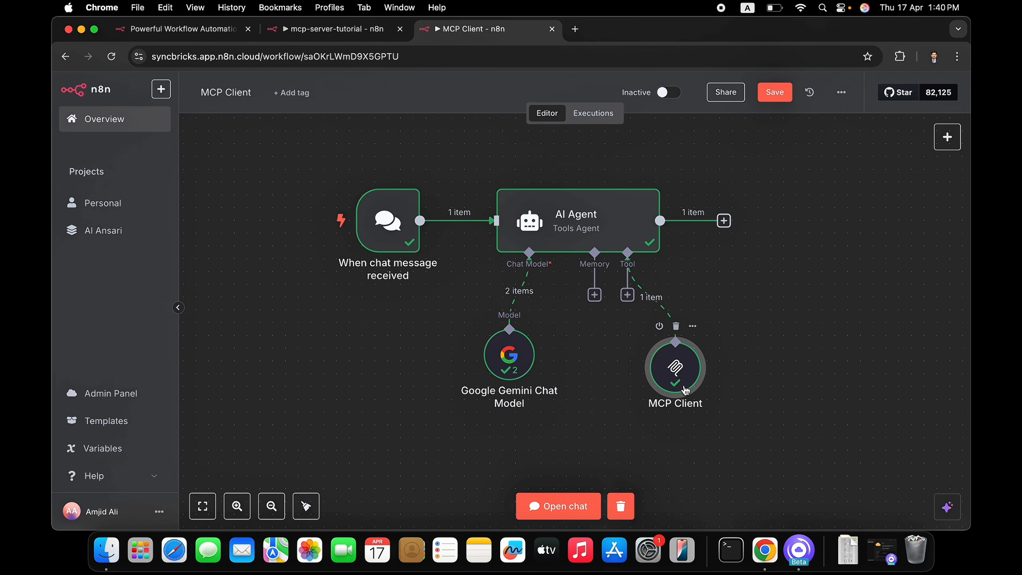
mouse_move(562, 297)
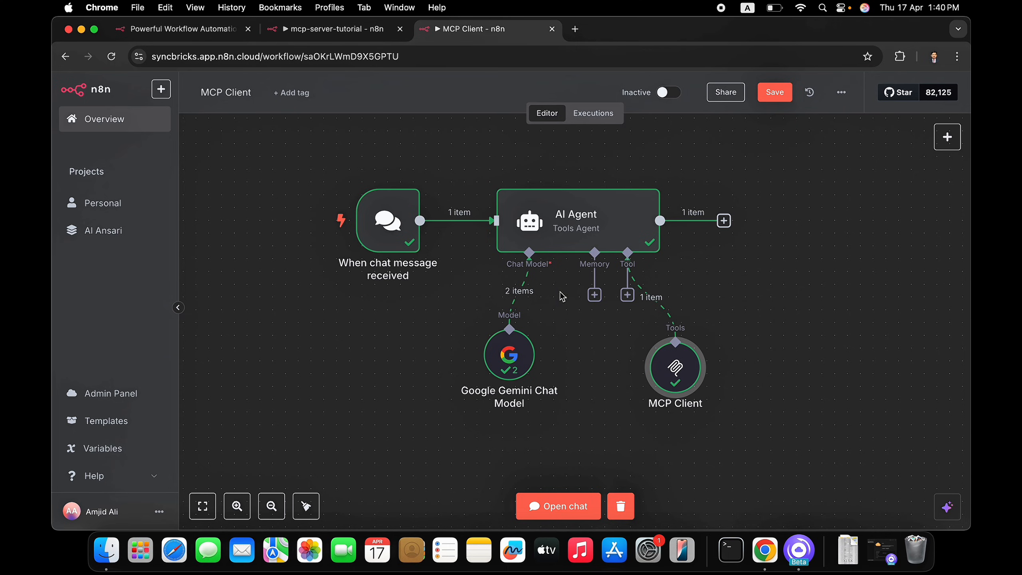